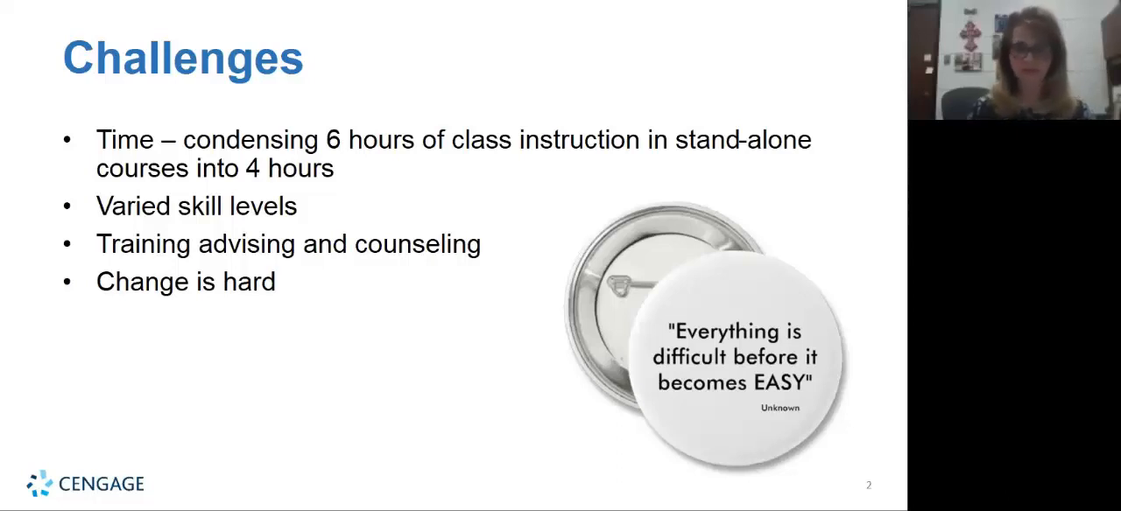
Advance the slideshow to the Implementation slide on INRW levels, curriculum and credentialing
key(Right)
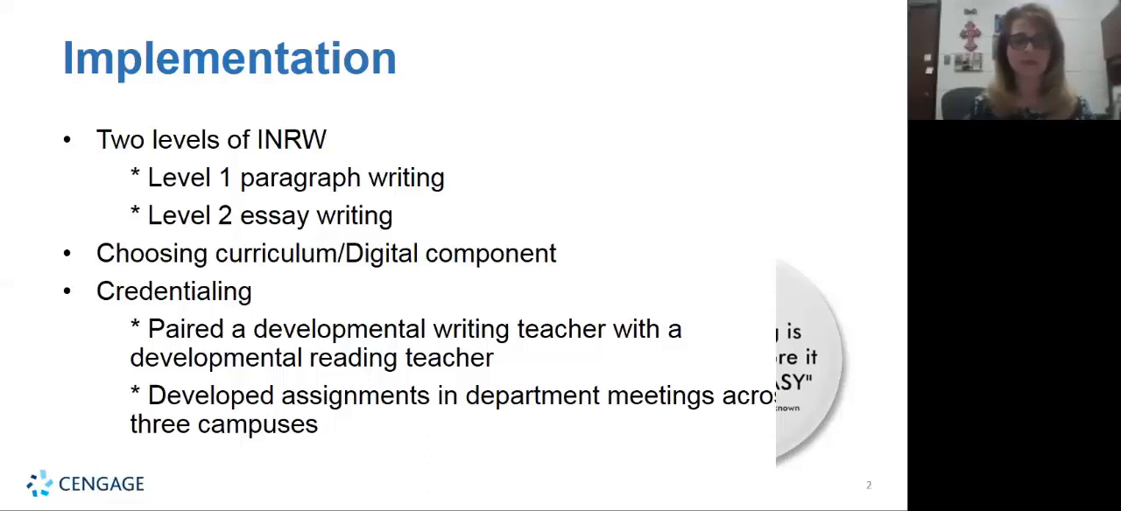
mouse_move(455, 199)
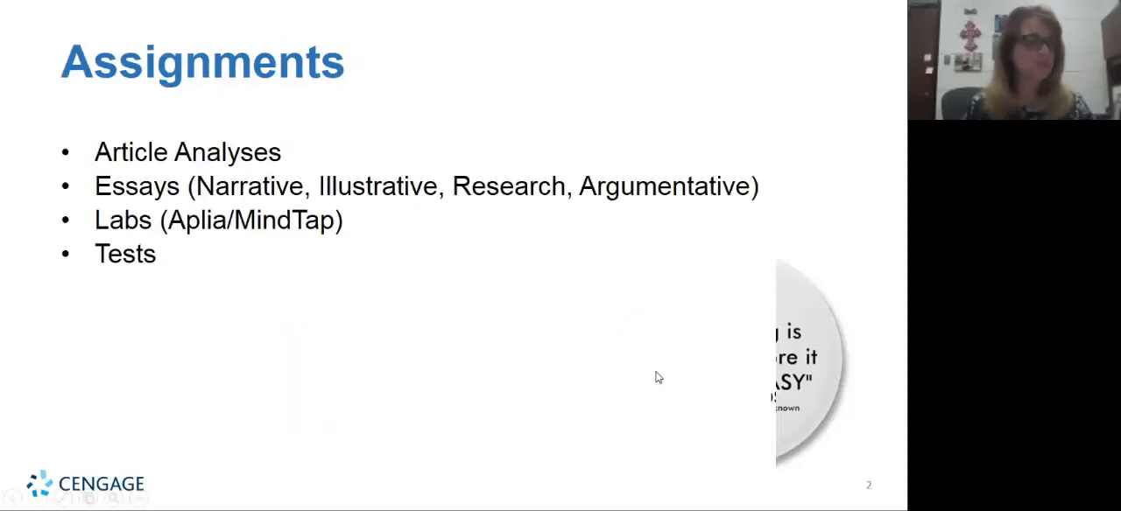
mouse_move(662, 358)
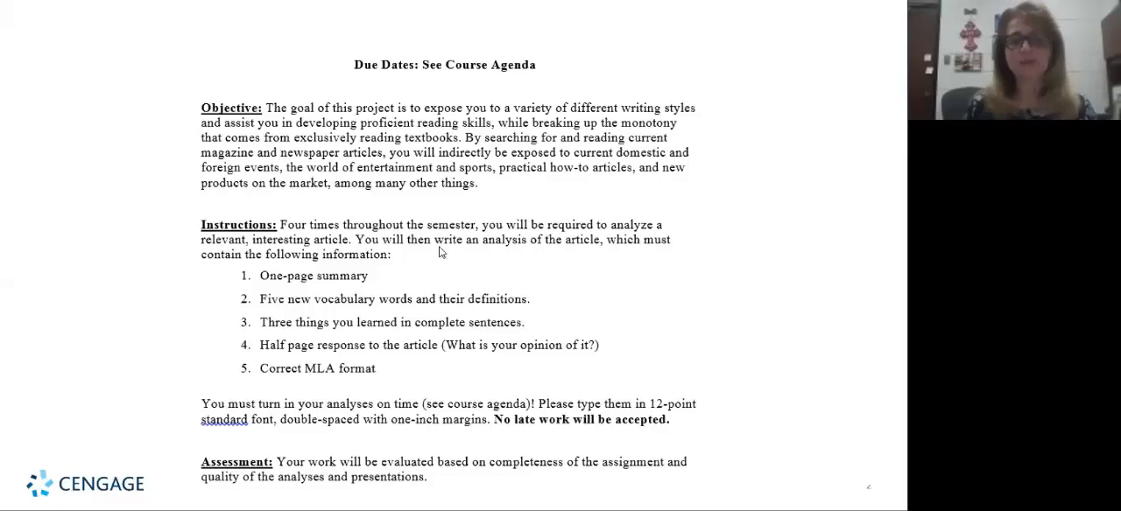
mouse_move(259, 386)
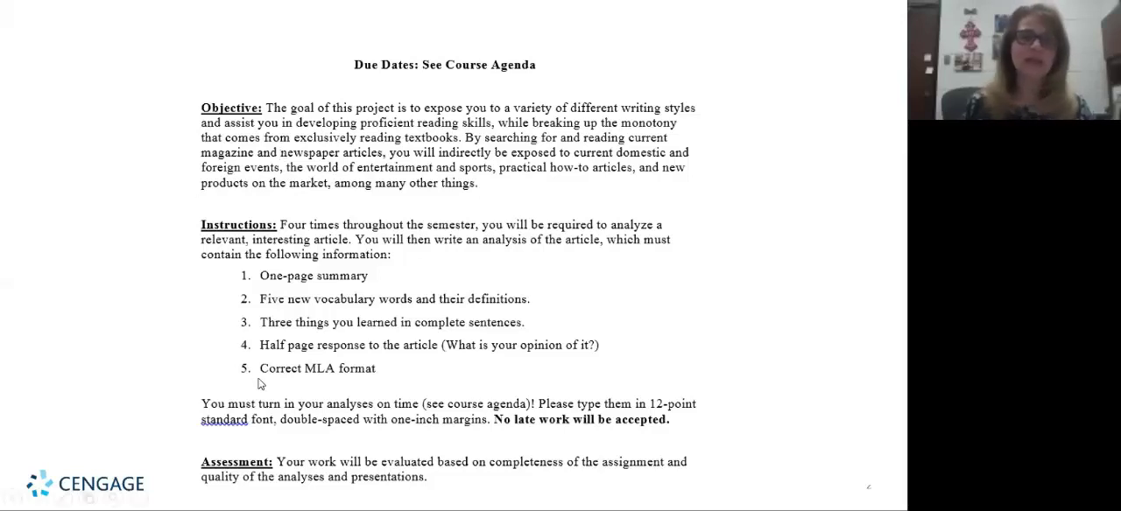
mouse_move(525, 328)
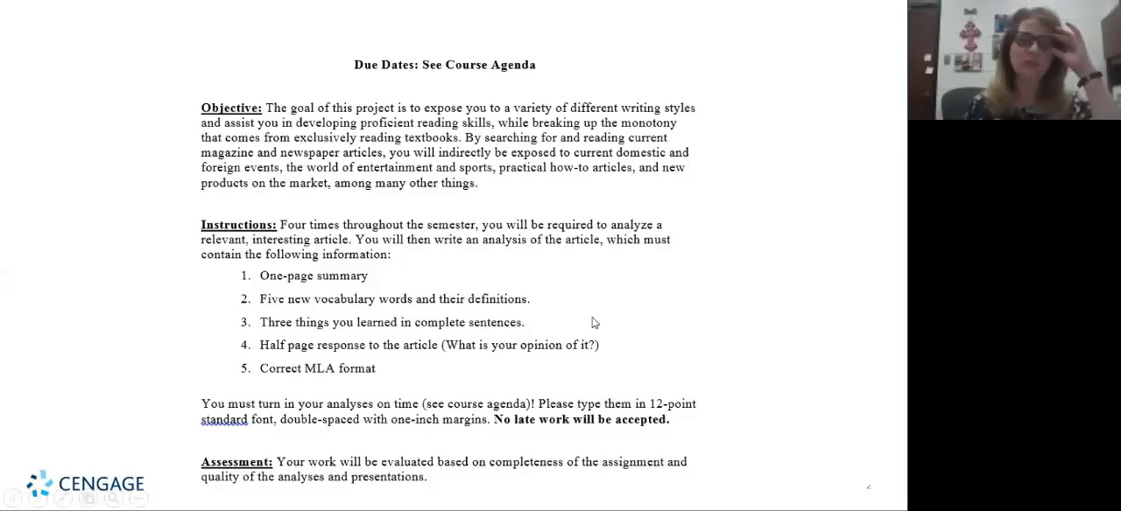
mouse_move(588, 329)
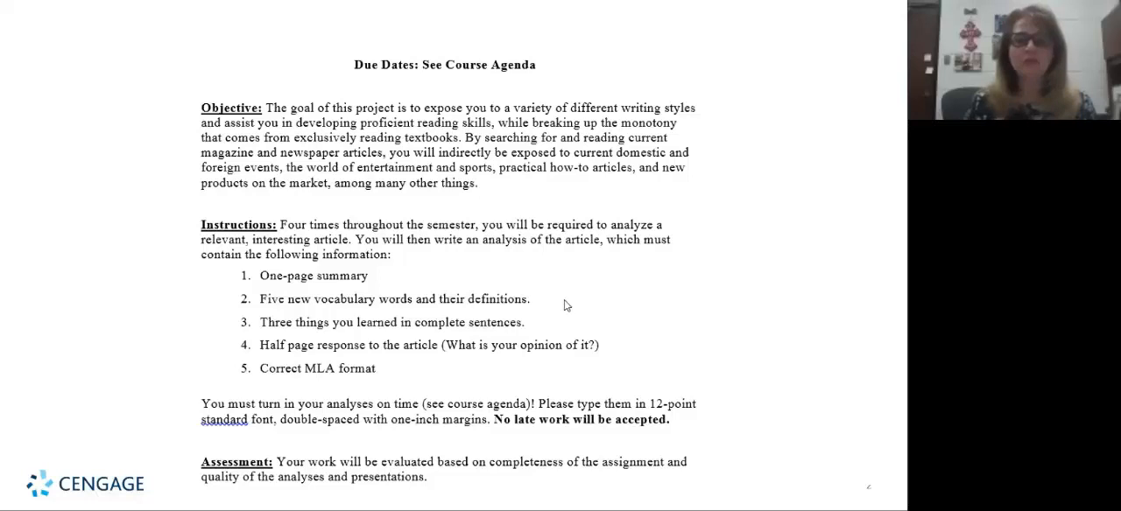
mouse_move(659, 314)
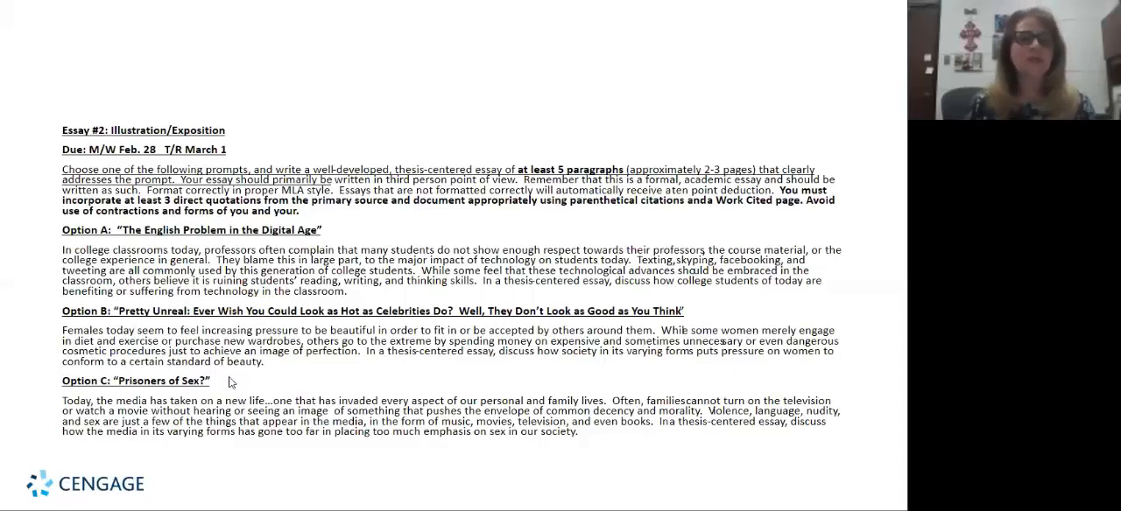
mouse_move(368, 249)
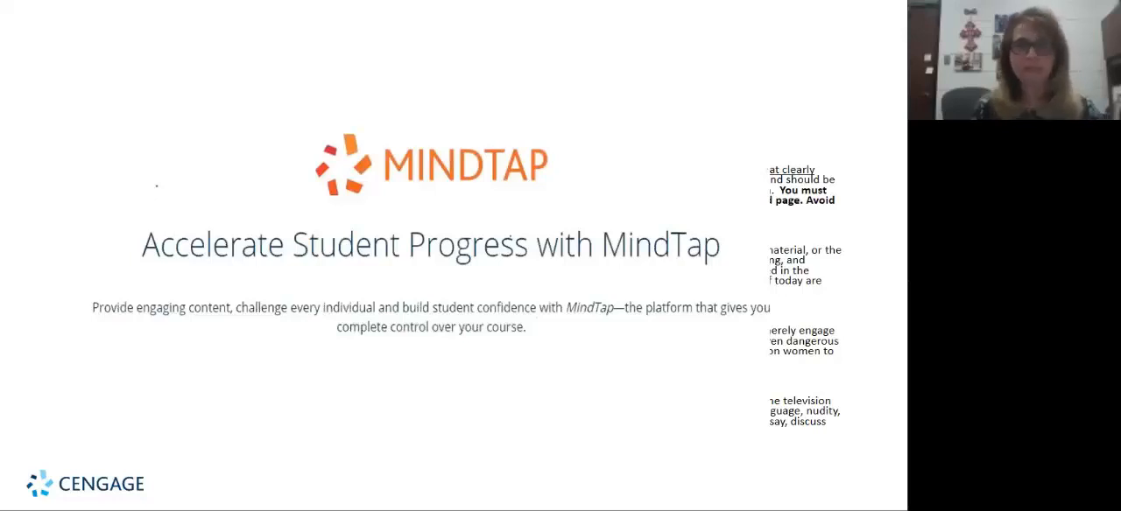
mouse_move(614, 276)
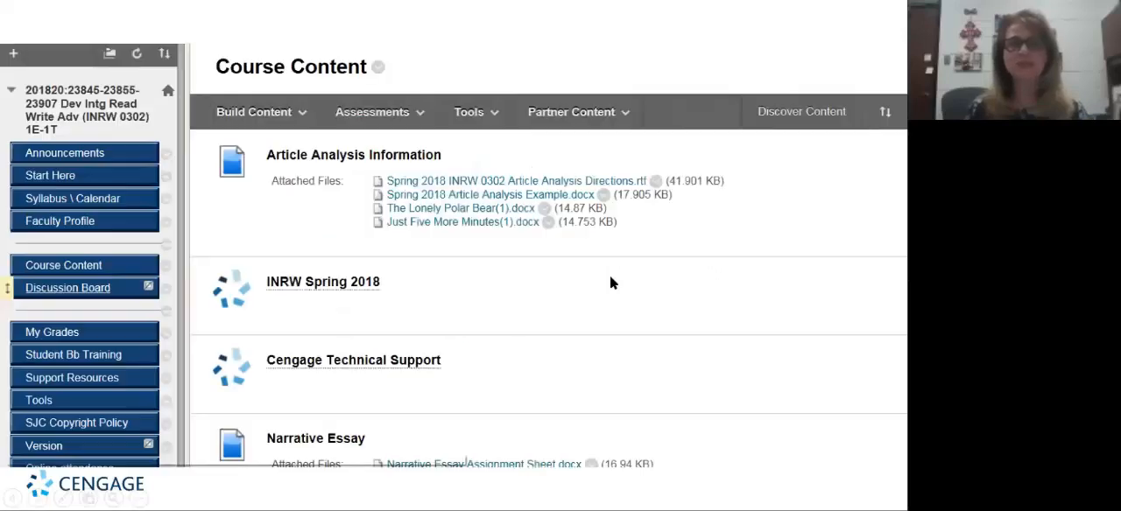
mouse_move(606, 282)
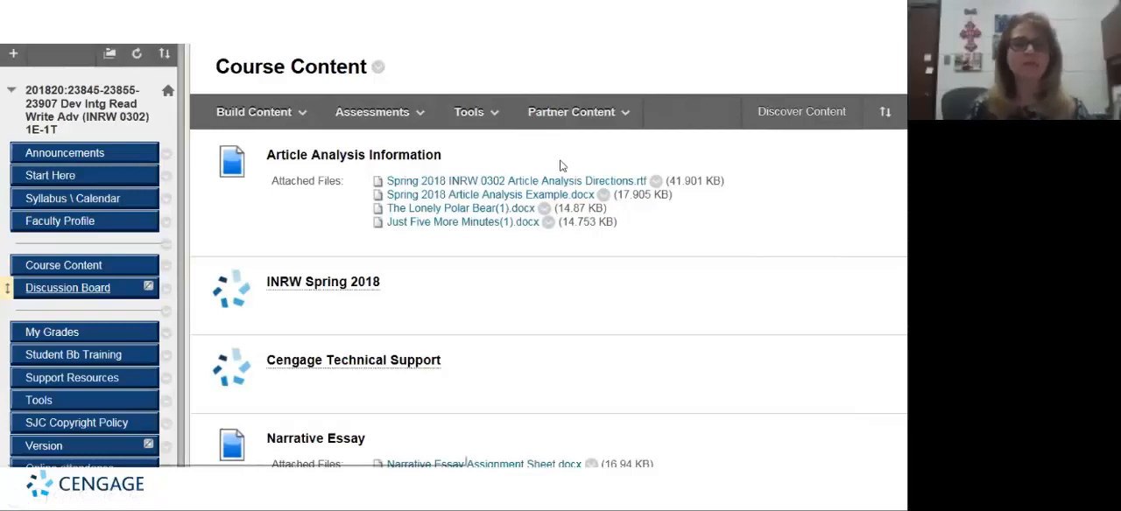
mouse_move(574, 336)
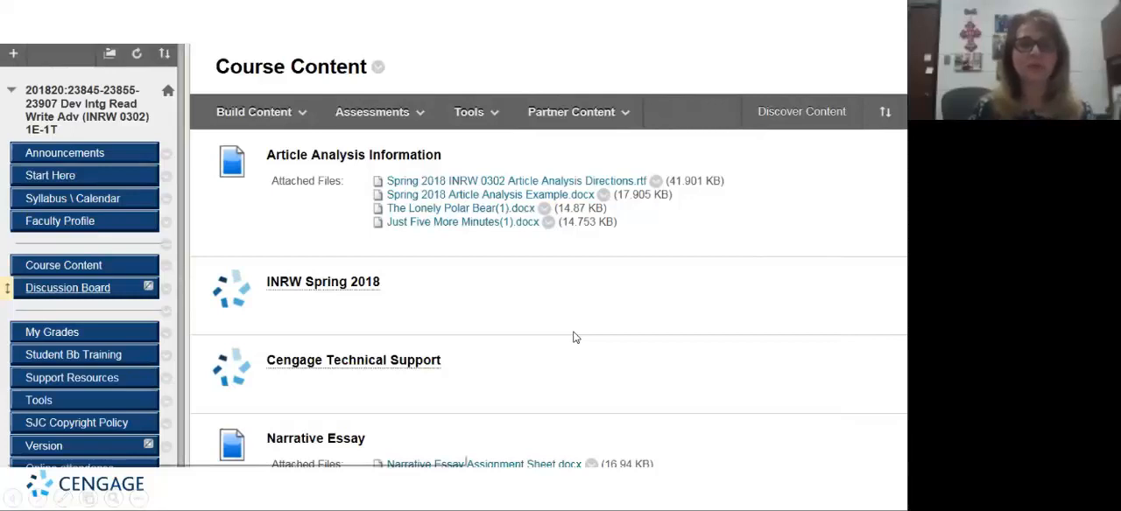
mouse_move(317, 287)
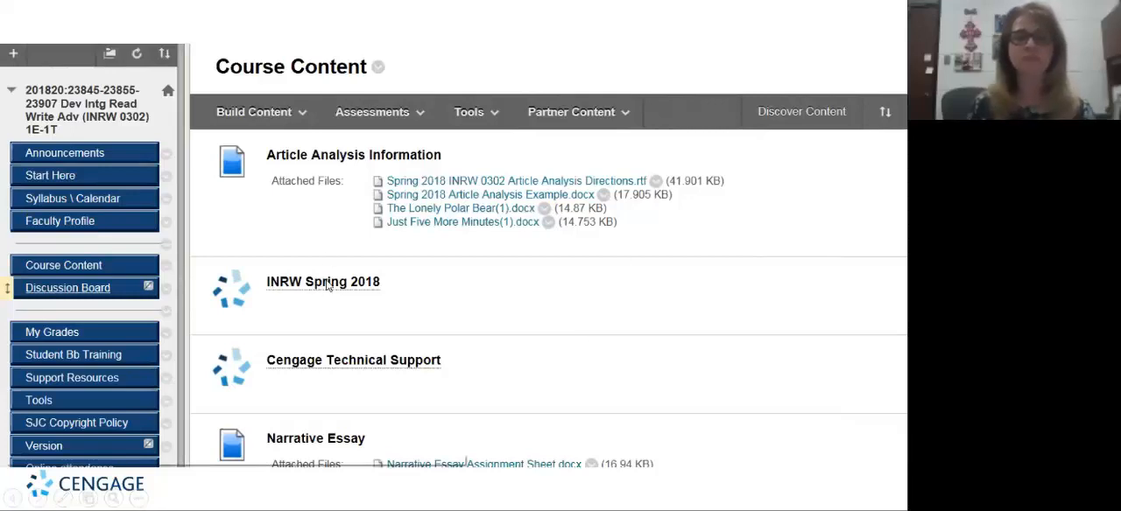
mouse_move(344, 289)
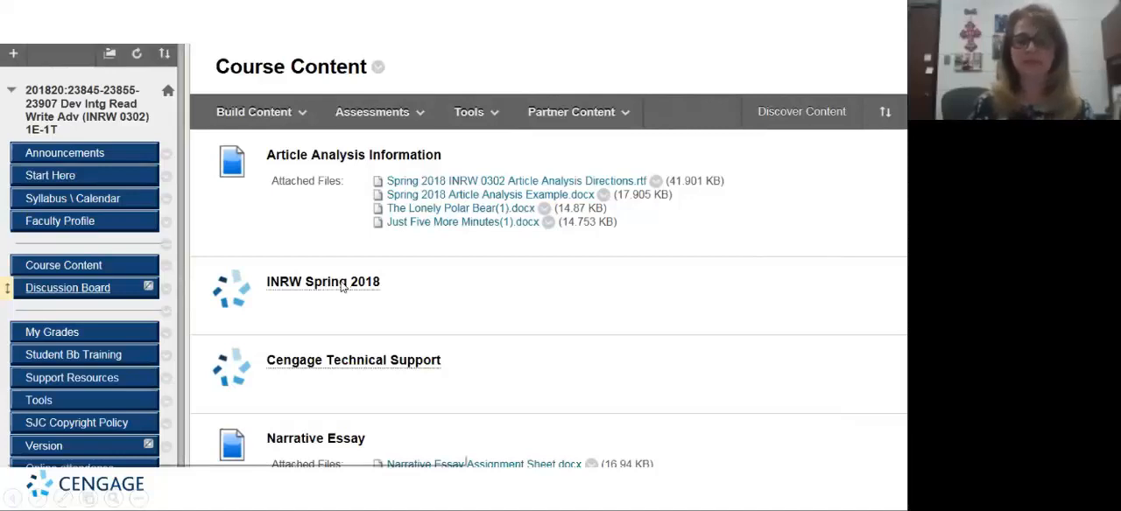
mouse_move(329, 369)
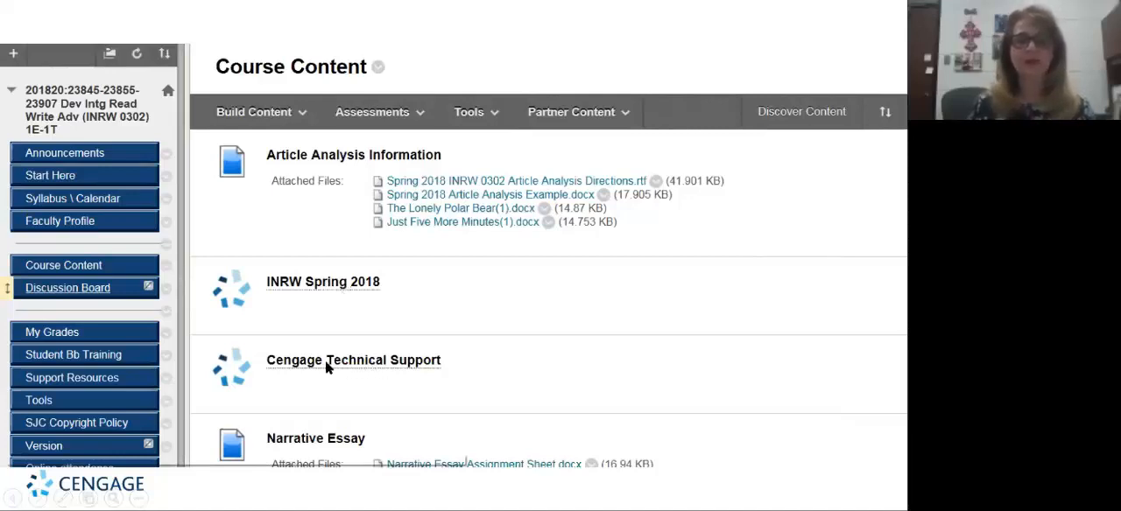
mouse_move(305, 364)
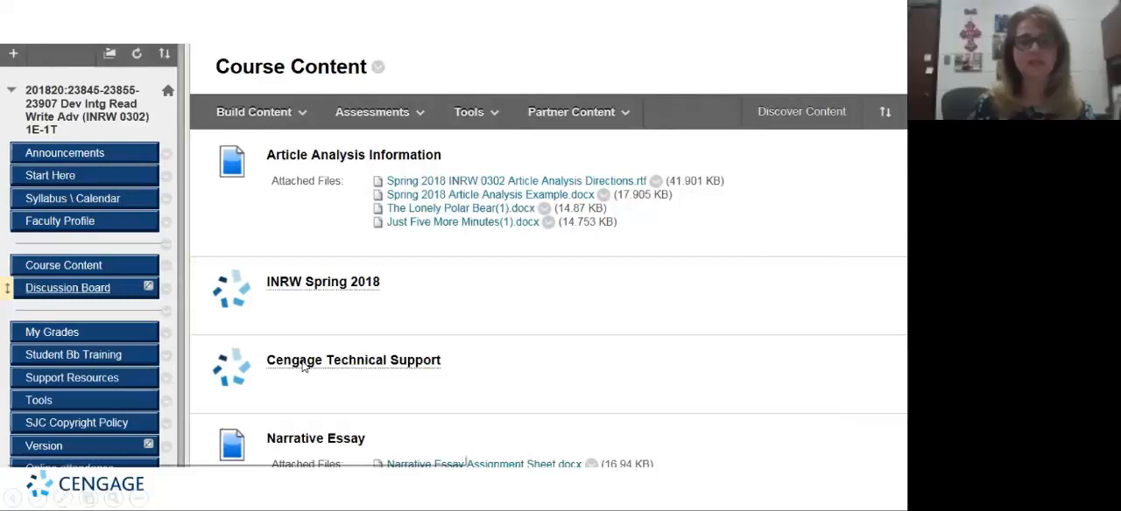
mouse_move(396, 366)
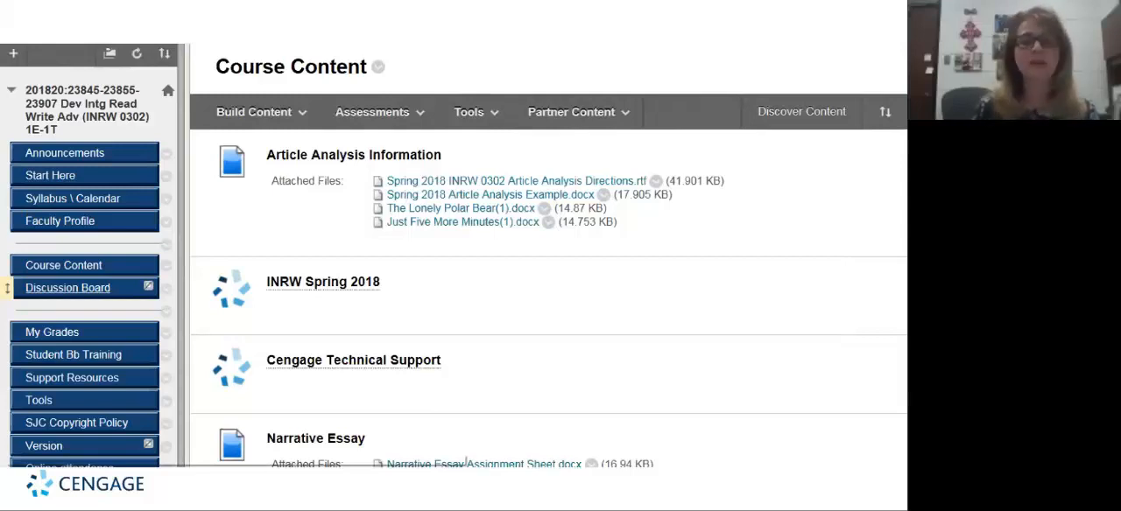
mouse_move(450, 365)
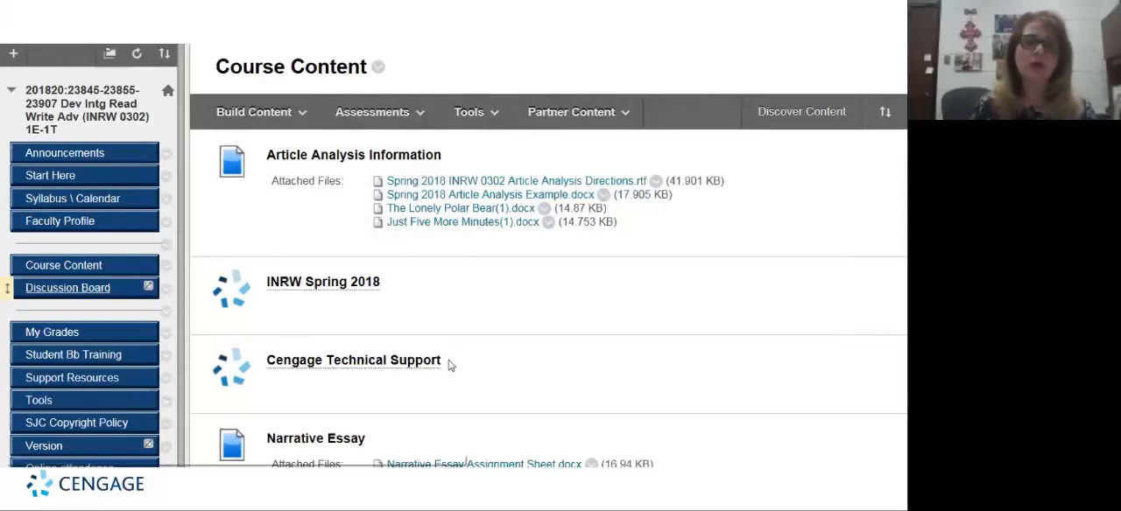
mouse_move(361, 273)
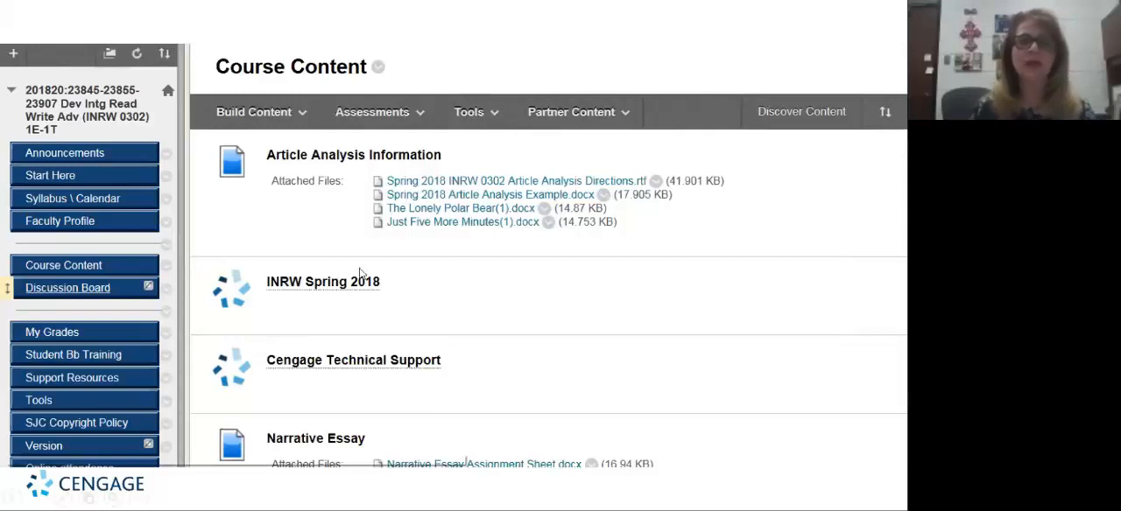
mouse_move(382, 289)
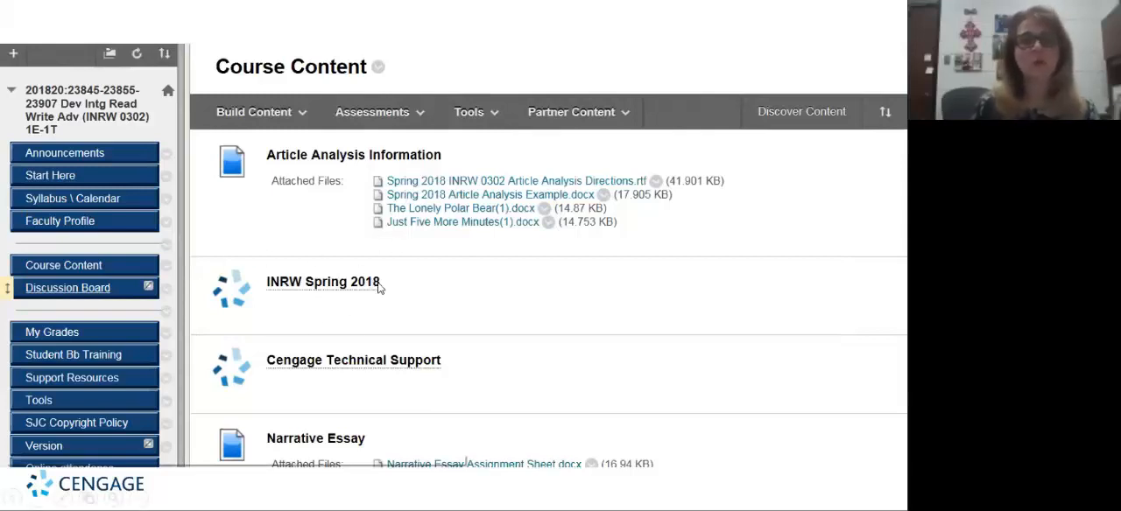
Follow the Cengage Technical Support link from Blackboard Course Content to the new support case form
click(354, 361)
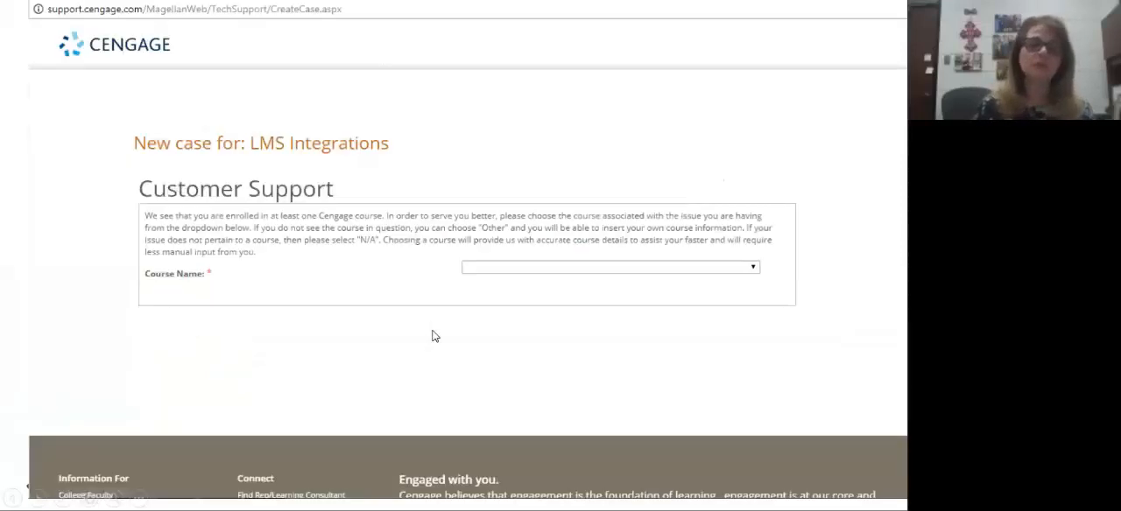
mouse_move(353, 357)
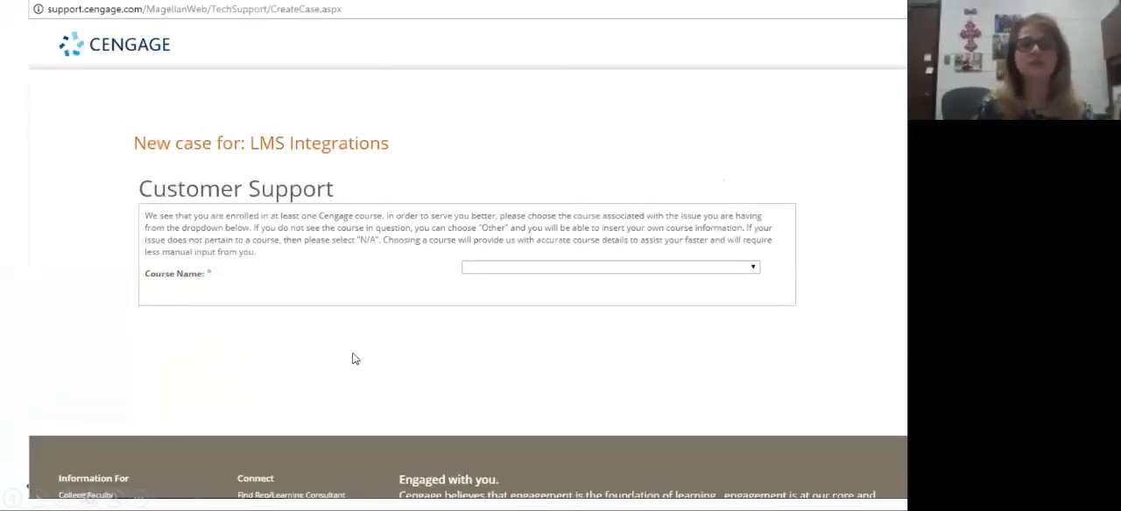
mouse_move(196, 282)
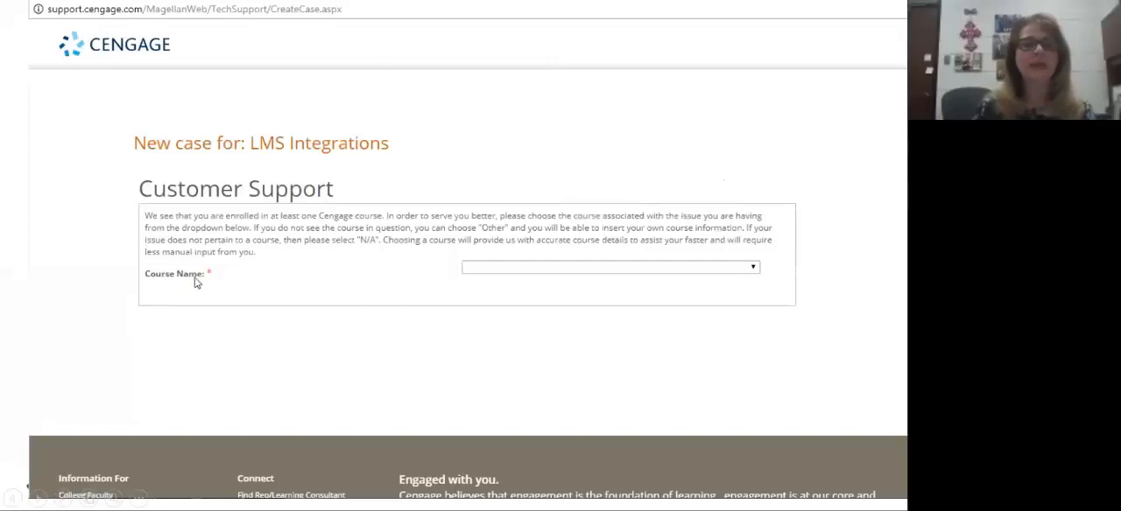
mouse_move(620, 278)
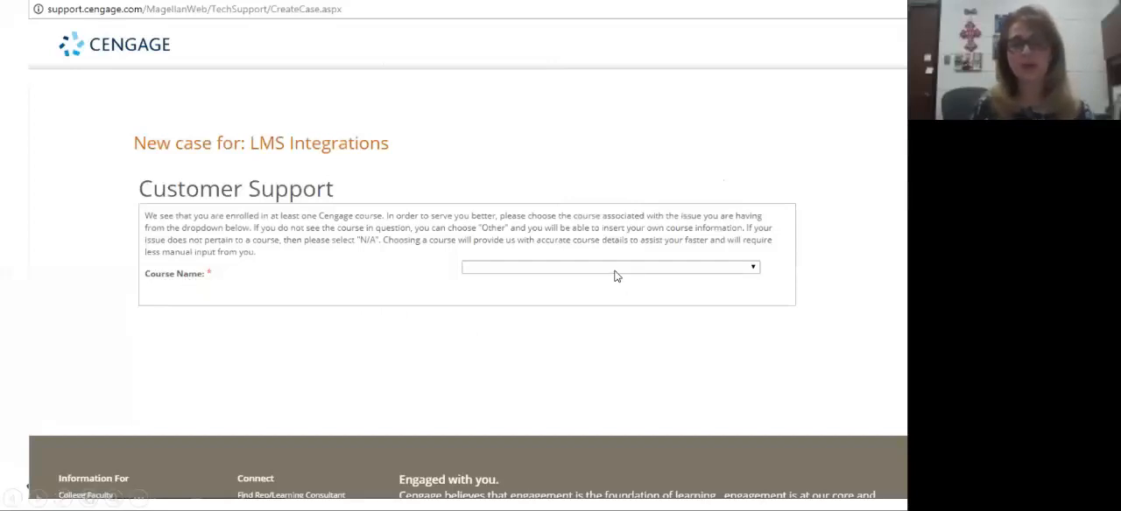
mouse_move(333, 283)
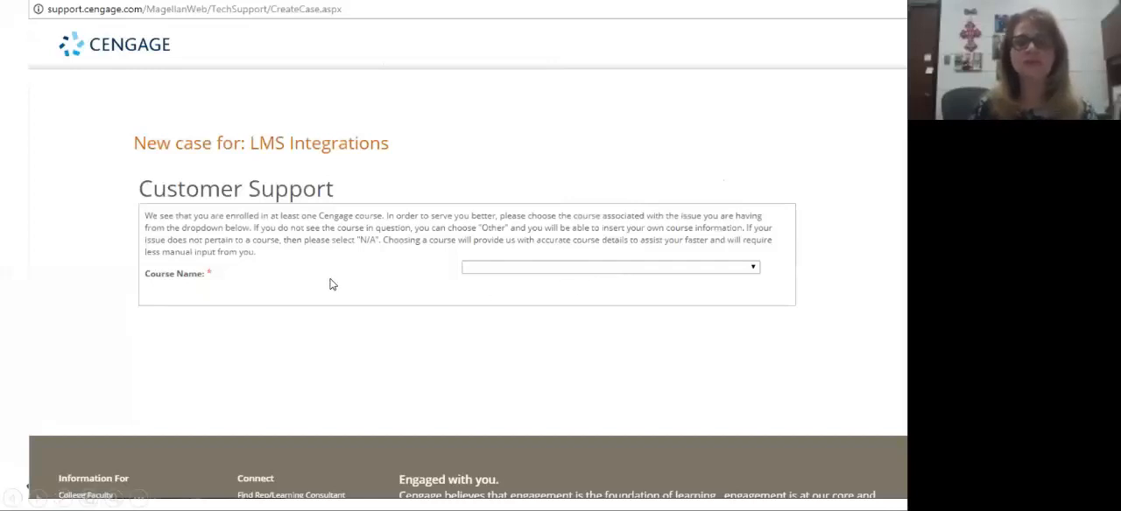
mouse_move(477, 290)
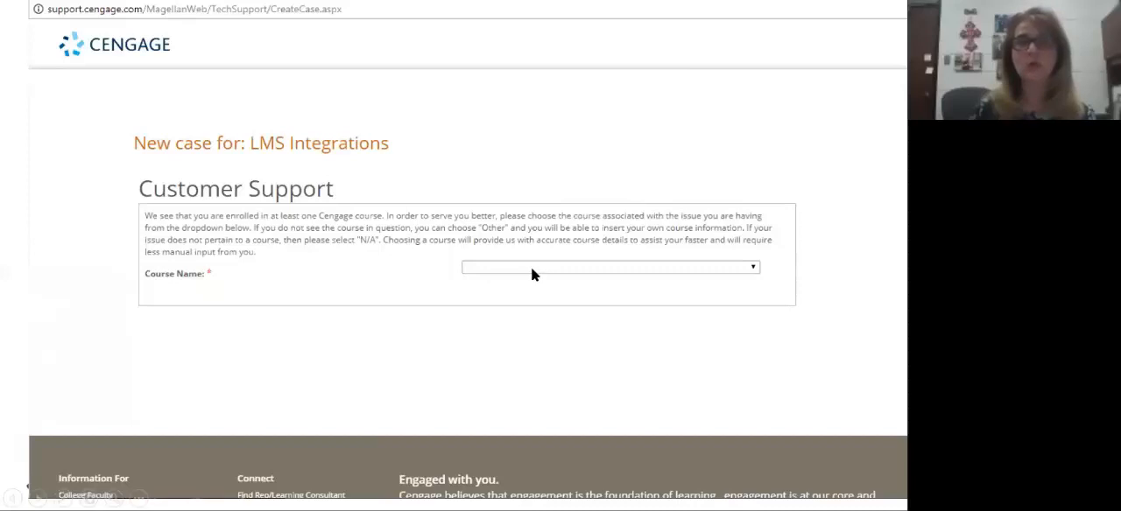
mouse_move(552, 277)
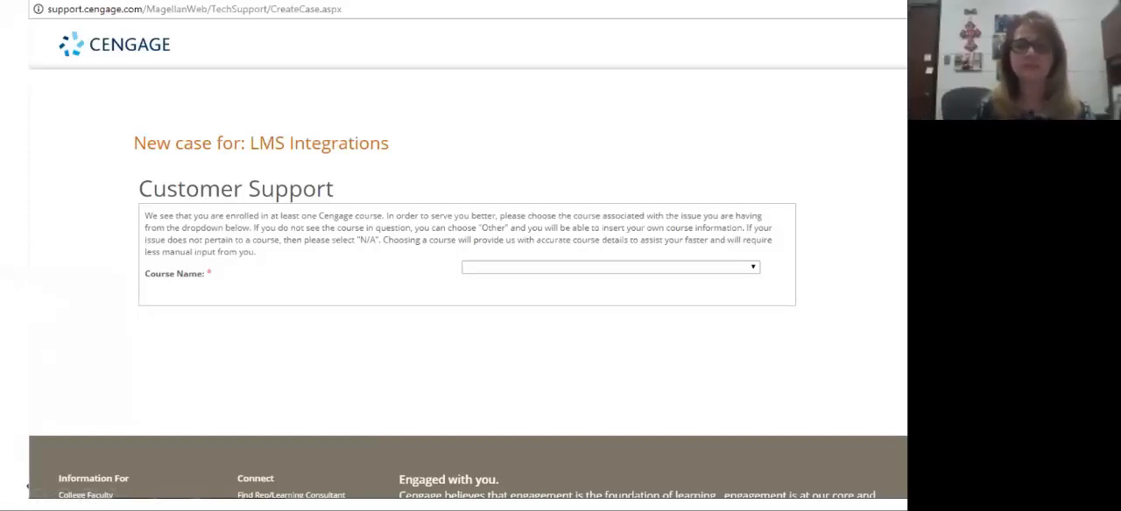
mouse_move(136, 262)
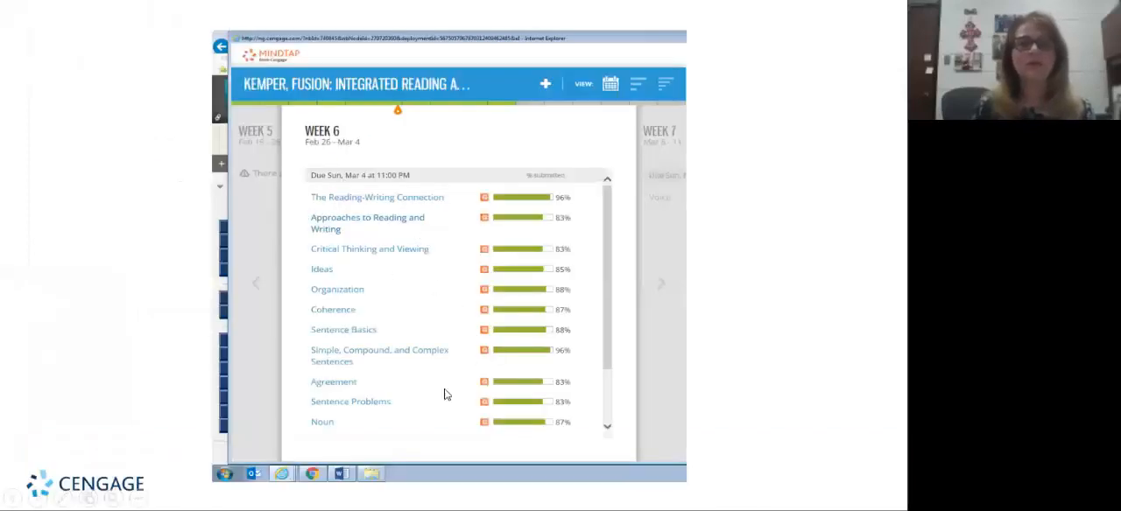
mouse_move(498, 231)
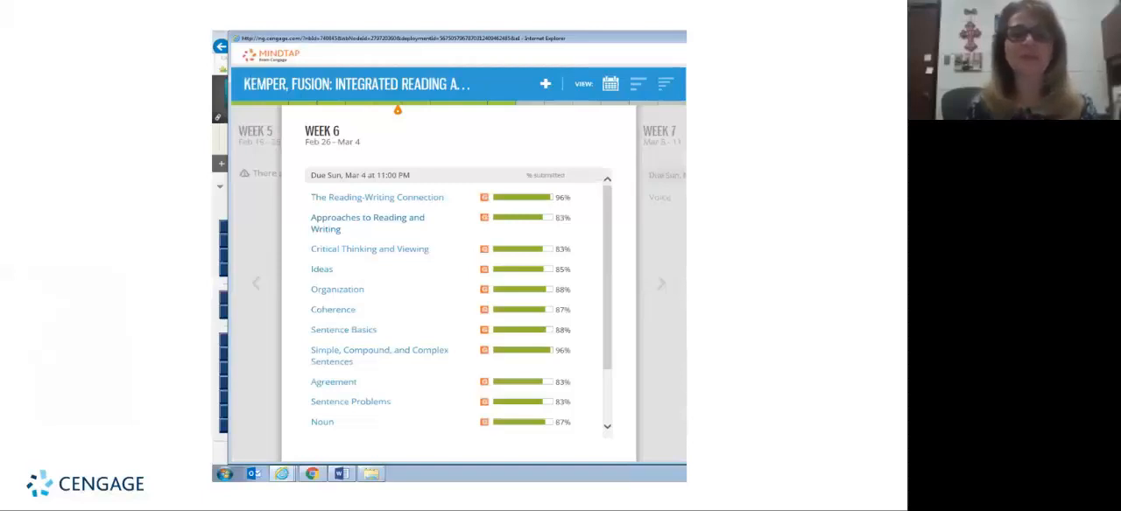
mouse_move(252, 171)
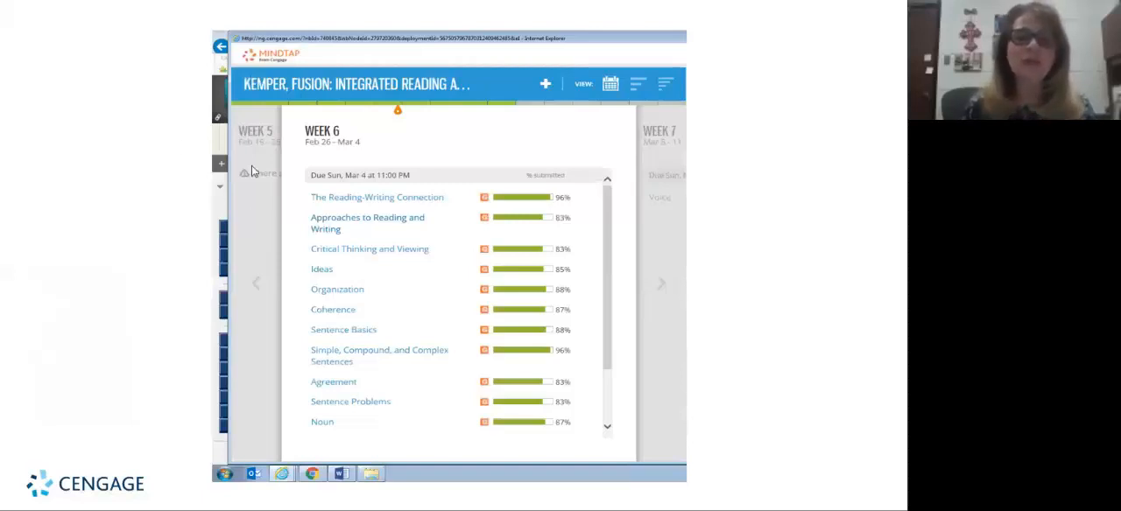
mouse_move(350, 204)
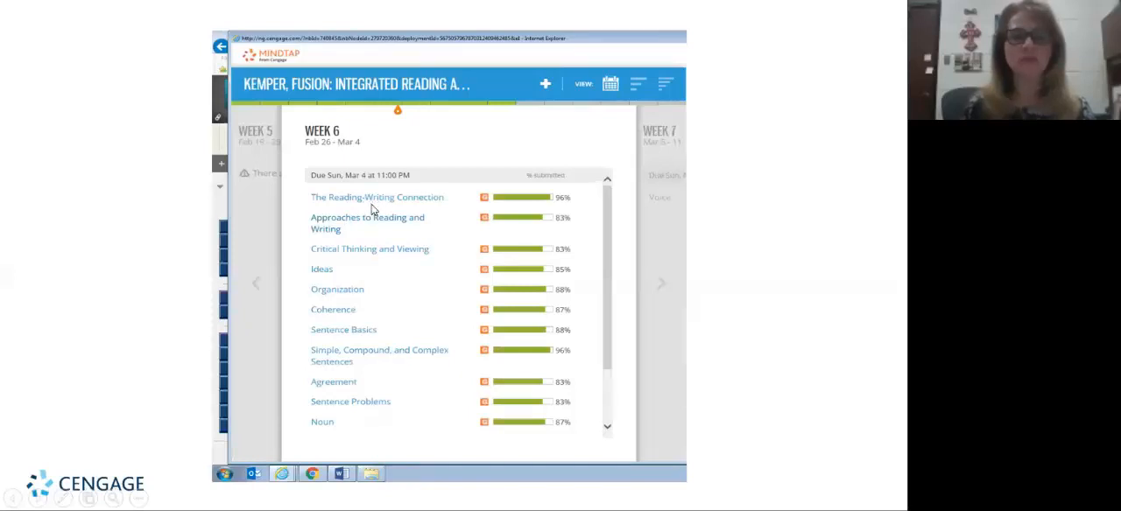
mouse_move(358, 208)
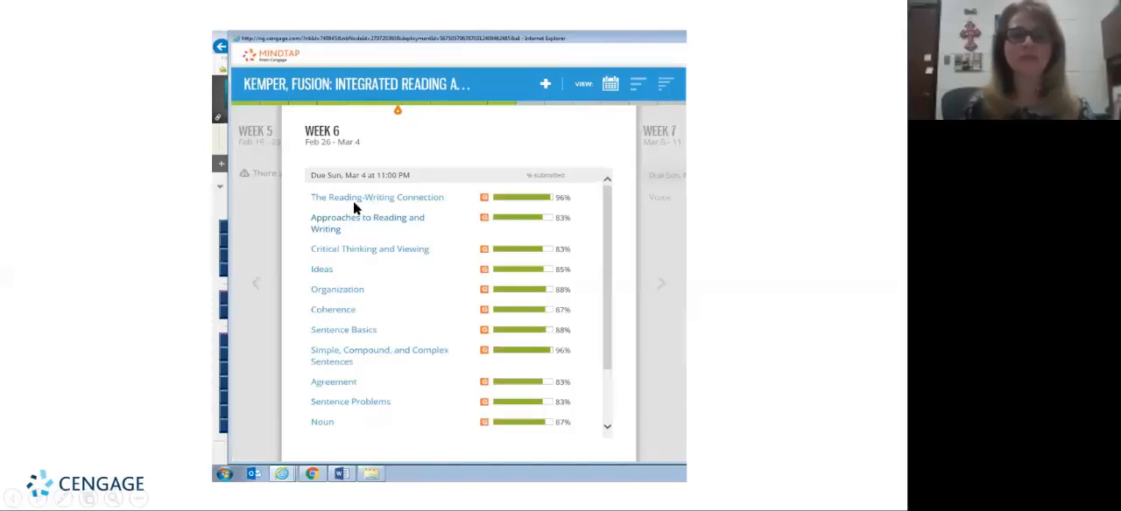
mouse_move(371, 230)
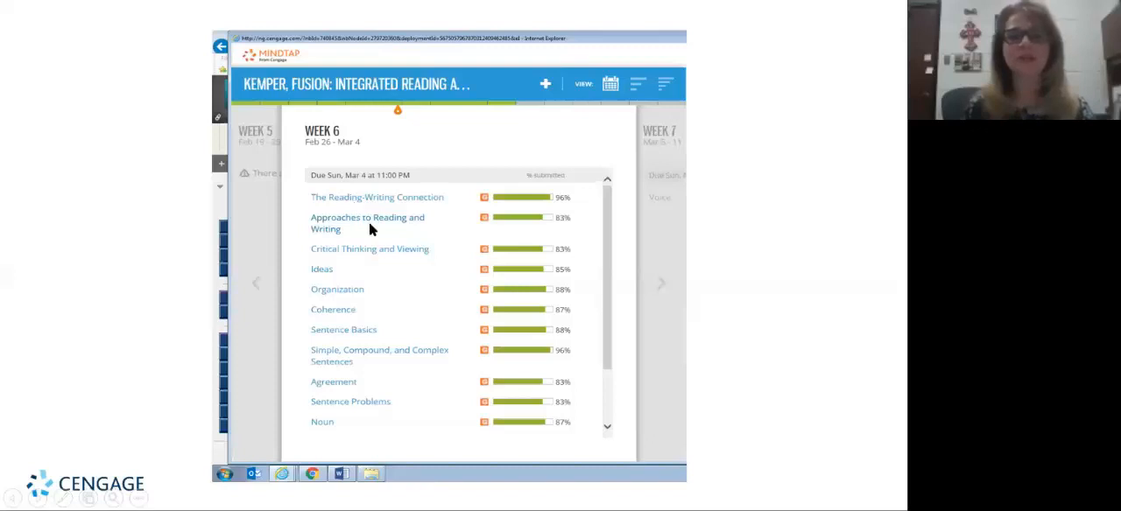
mouse_move(375, 232)
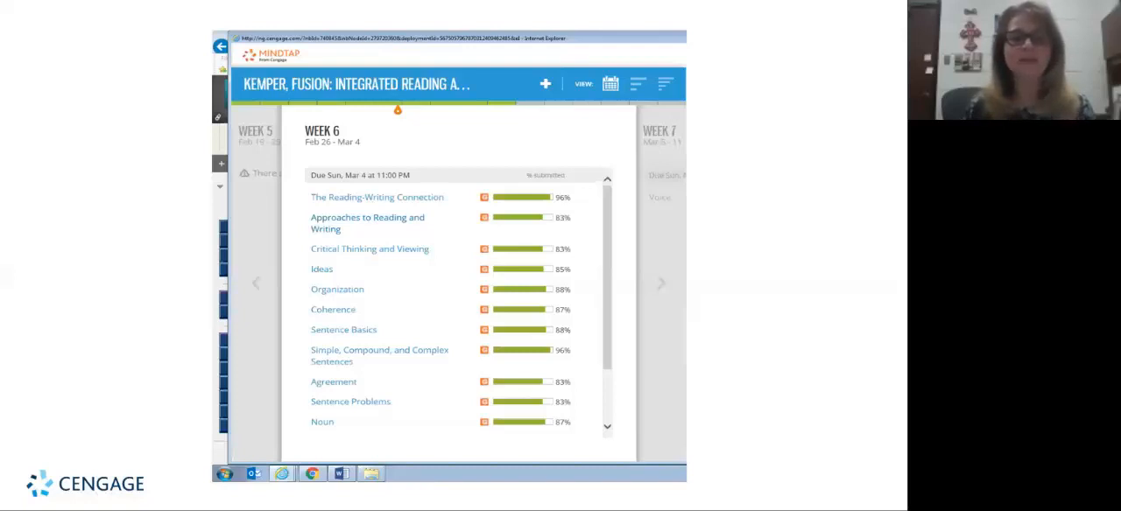
mouse_move(325, 396)
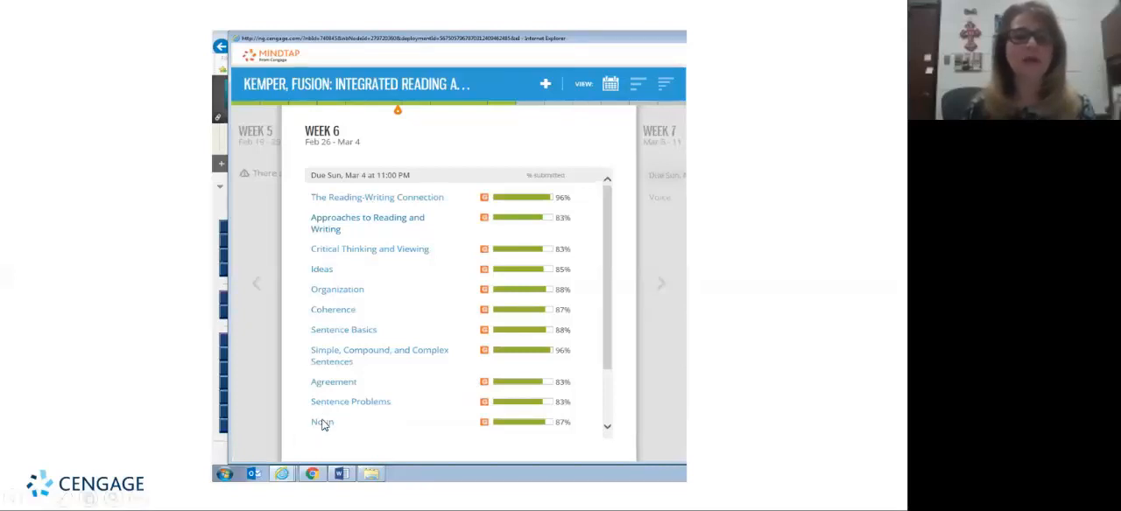
mouse_move(349, 341)
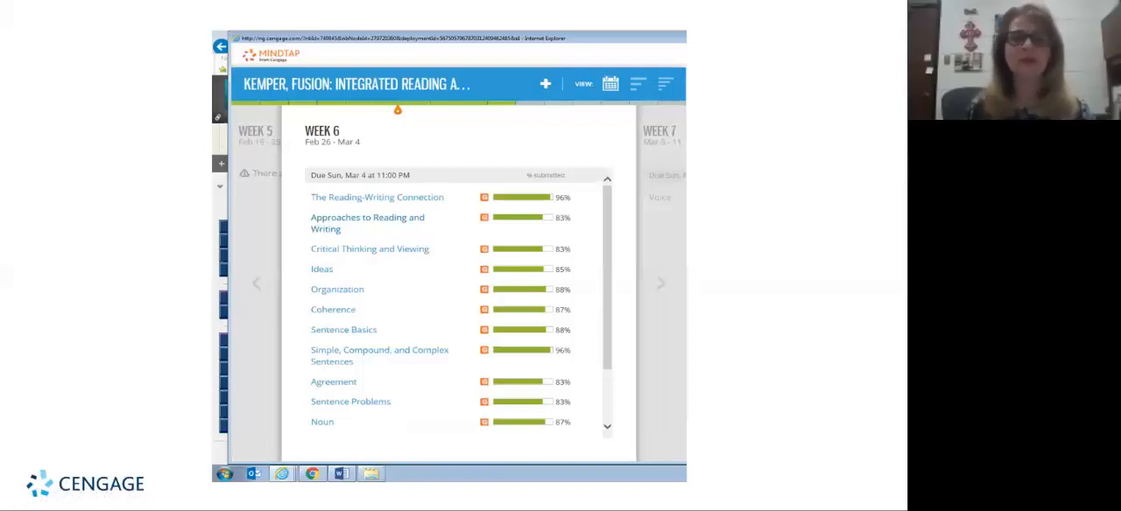
mouse_move(399, 203)
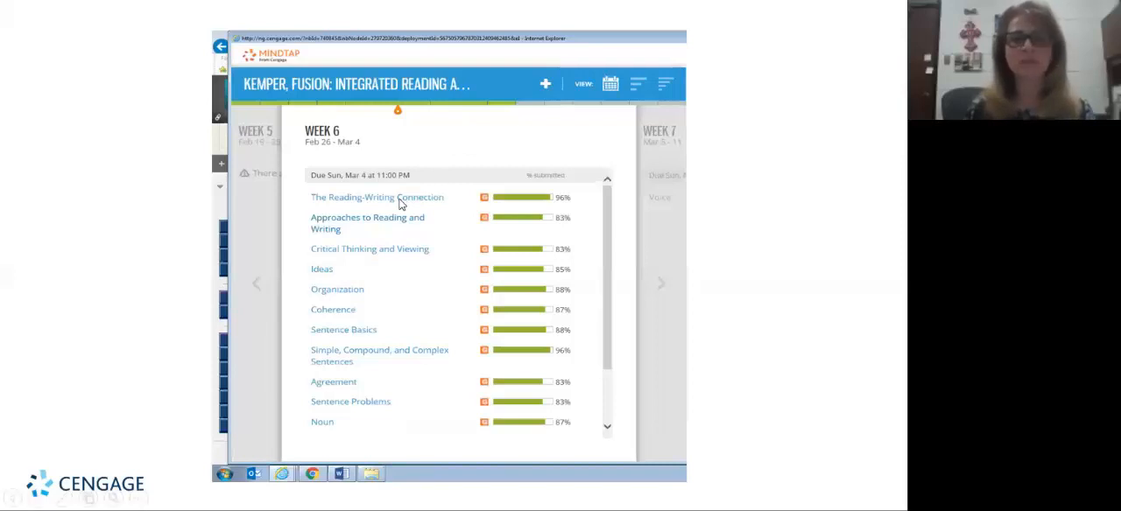
click(376, 196)
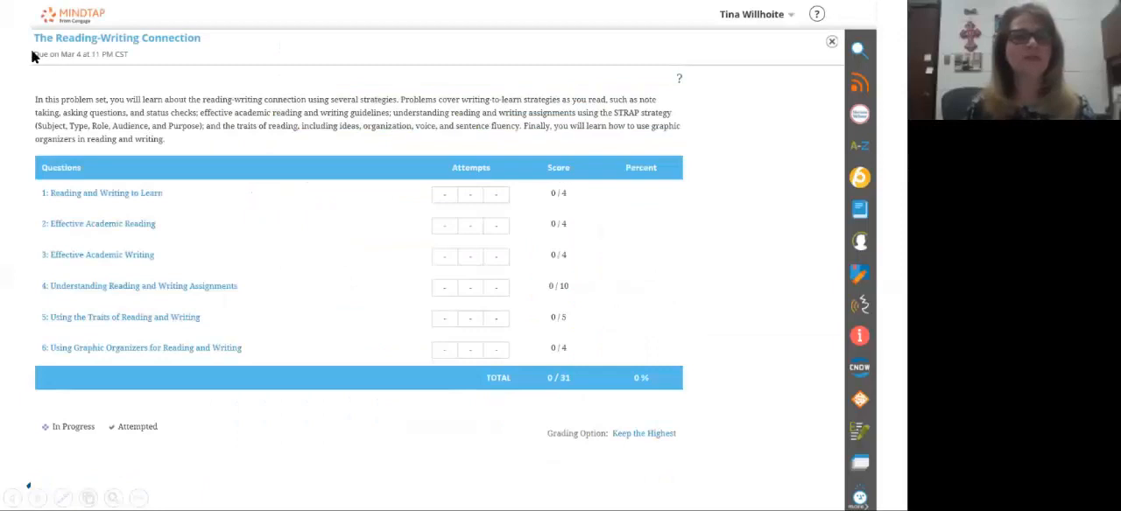
mouse_move(126, 197)
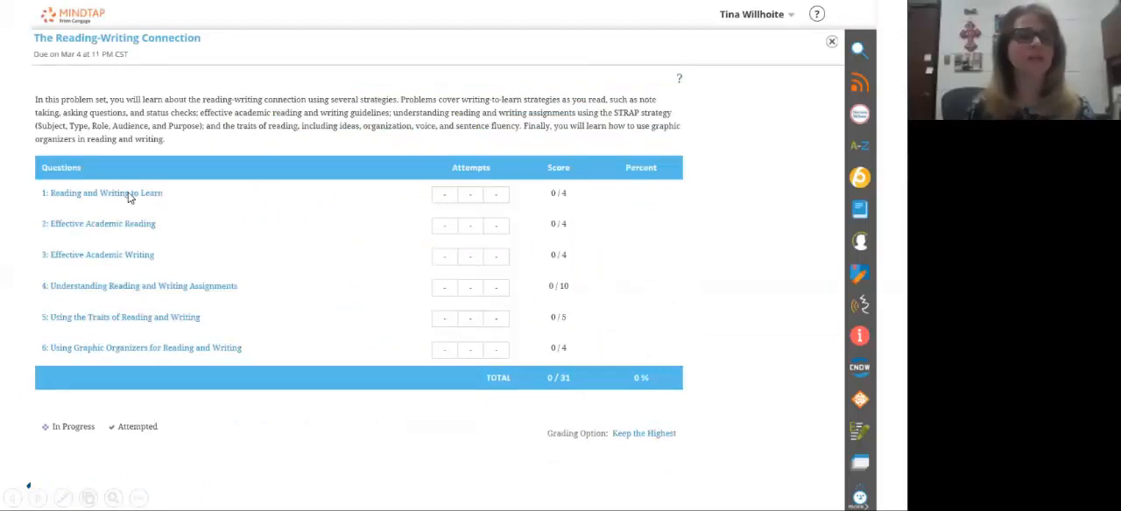
mouse_move(131, 369)
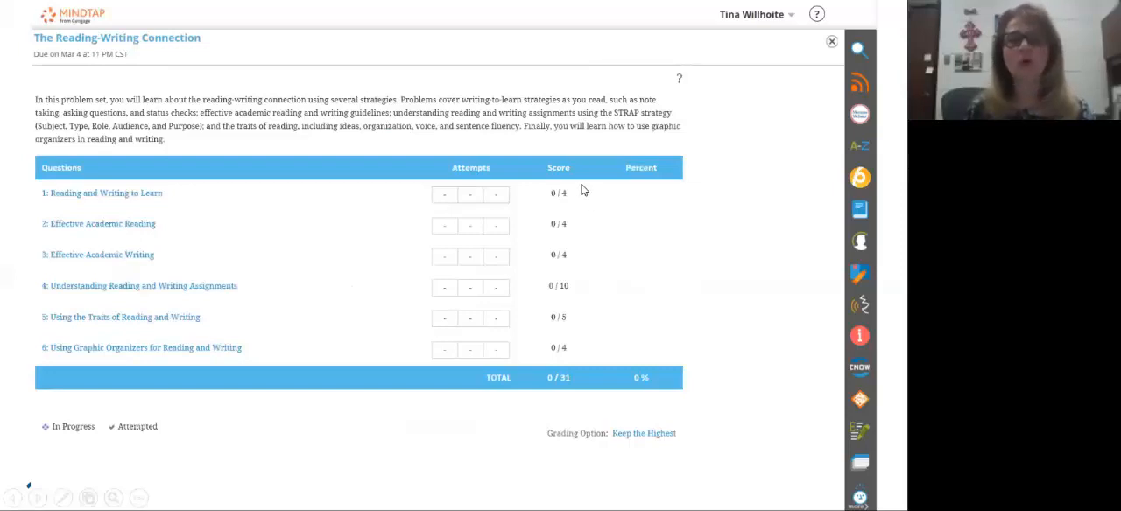
mouse_move(590, 365)
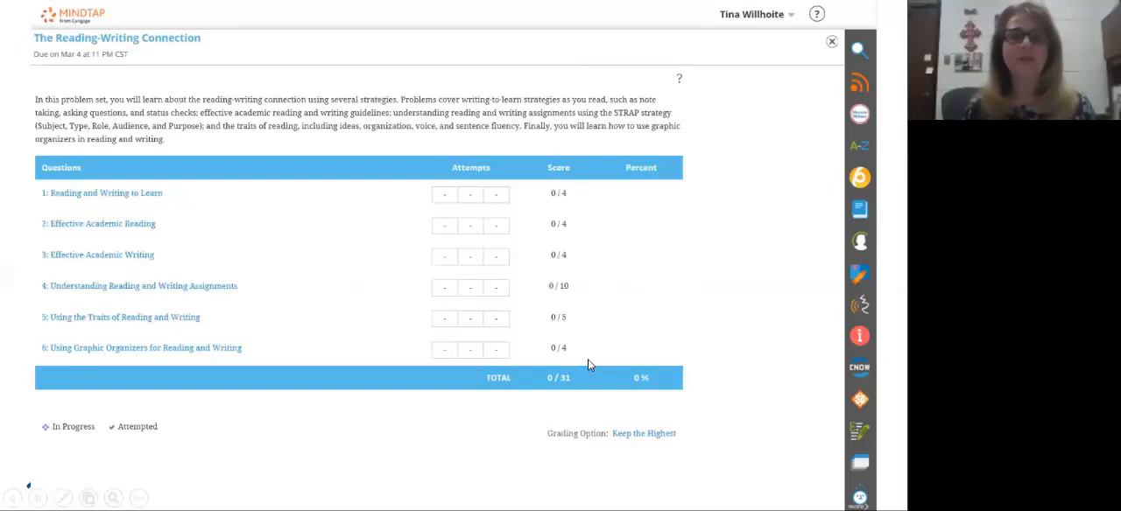
mouse_move(595, 364)
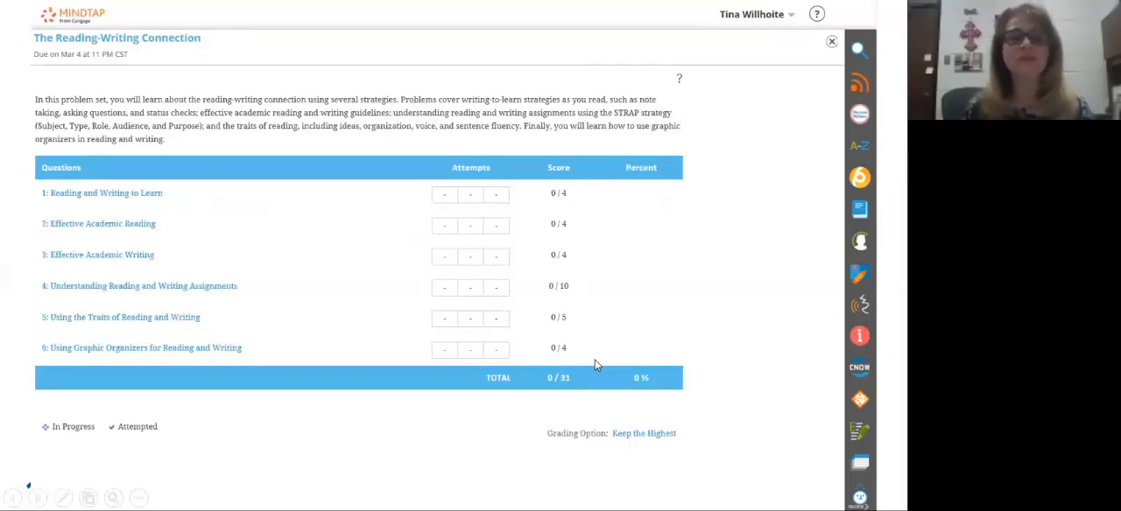
mouse_move(474, 228)
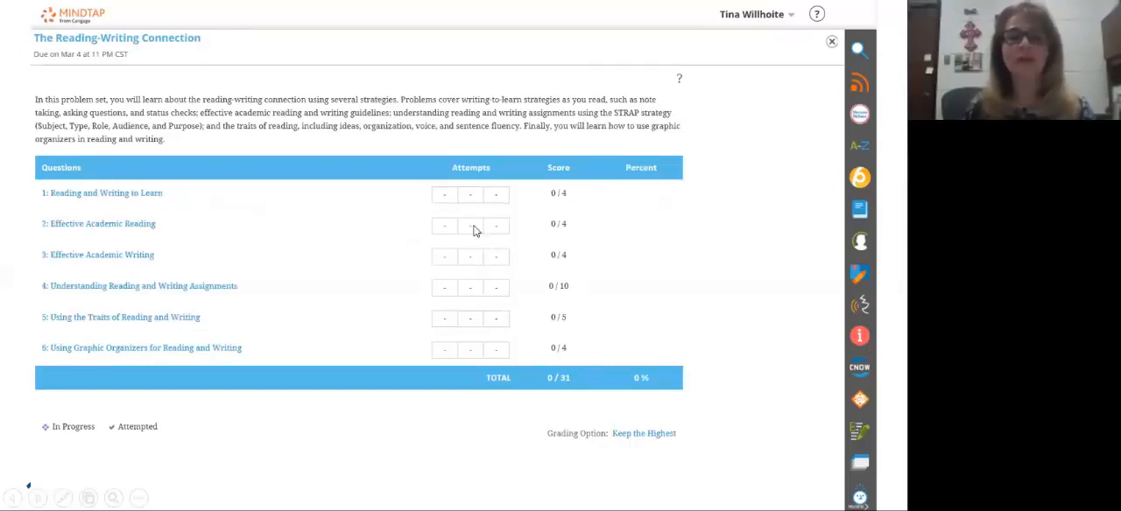
mouse_move(454, 214)
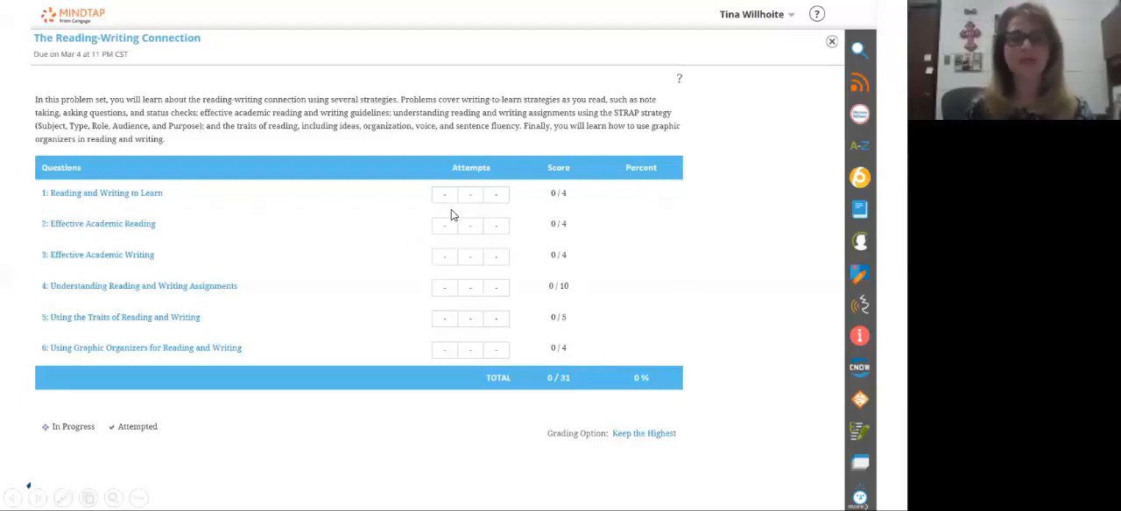
mouse_move(504, 219)
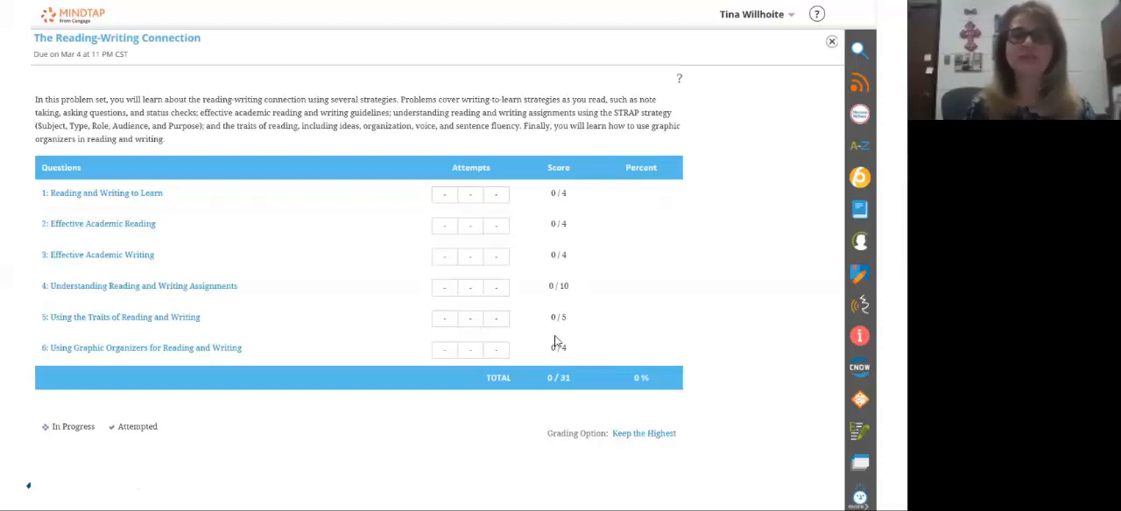
mouse_move(641, 448)
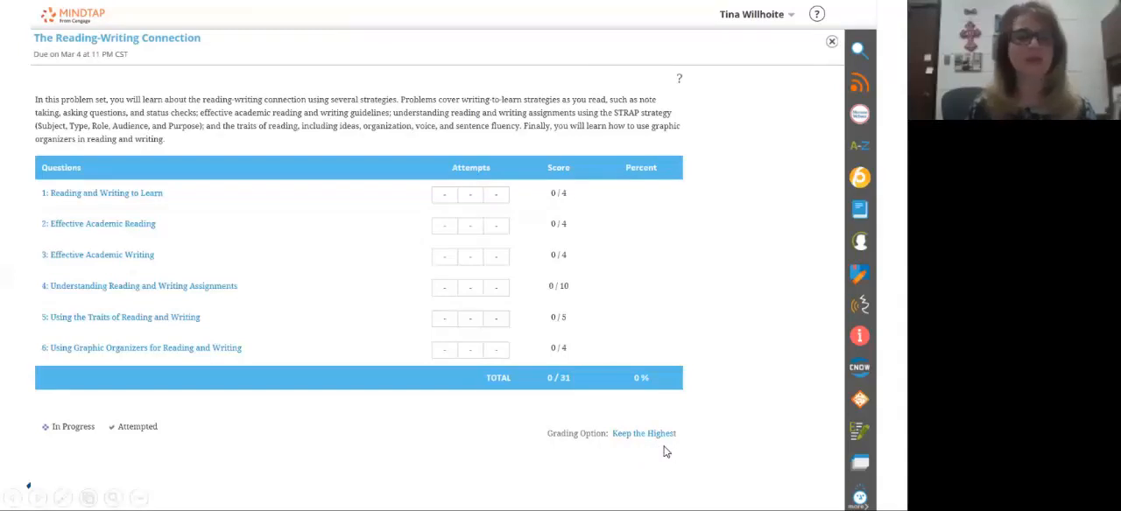
mouse_move(378, 307)
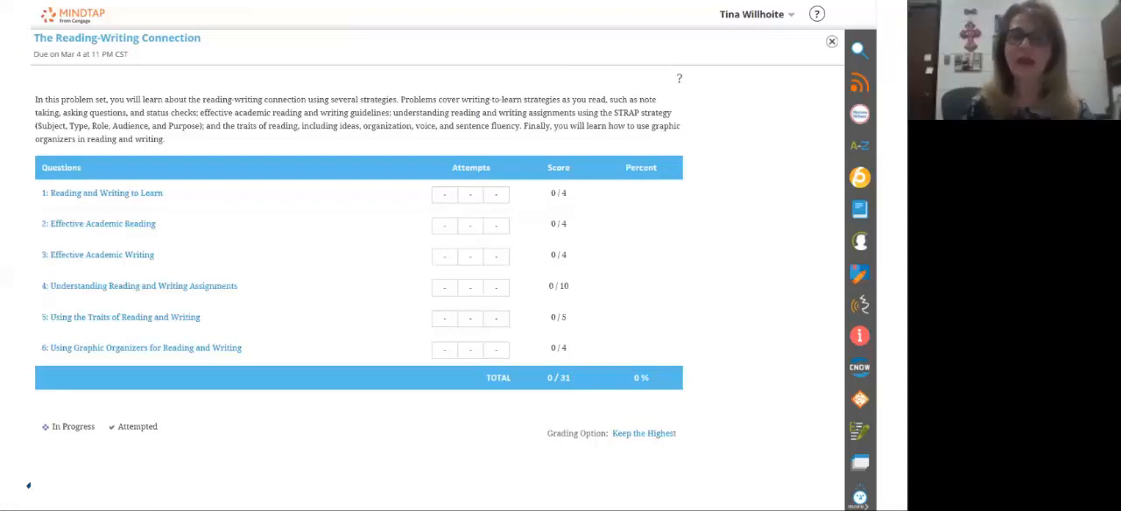
mouse_move(655, 256)
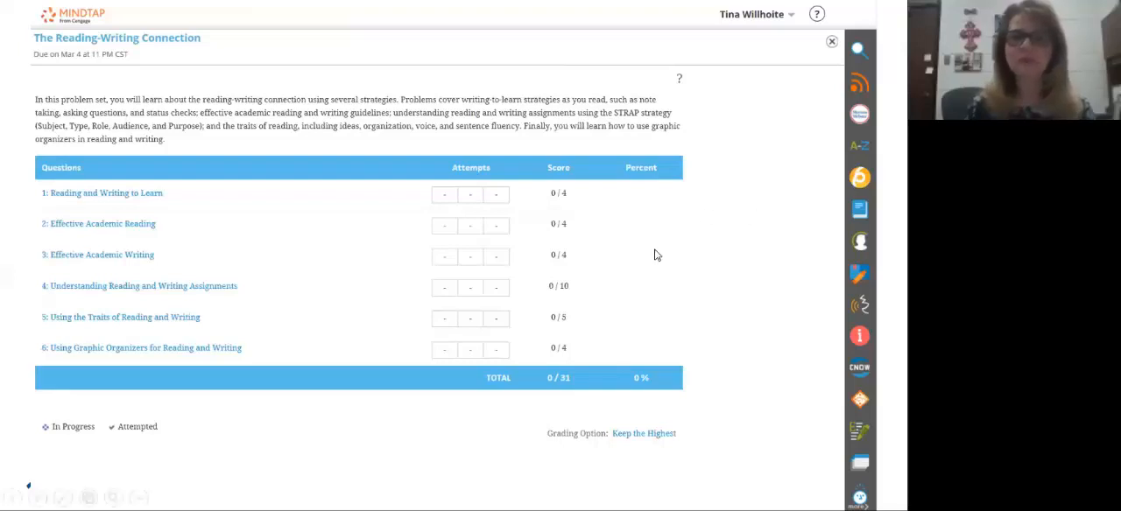
mouse_move(378, 354)
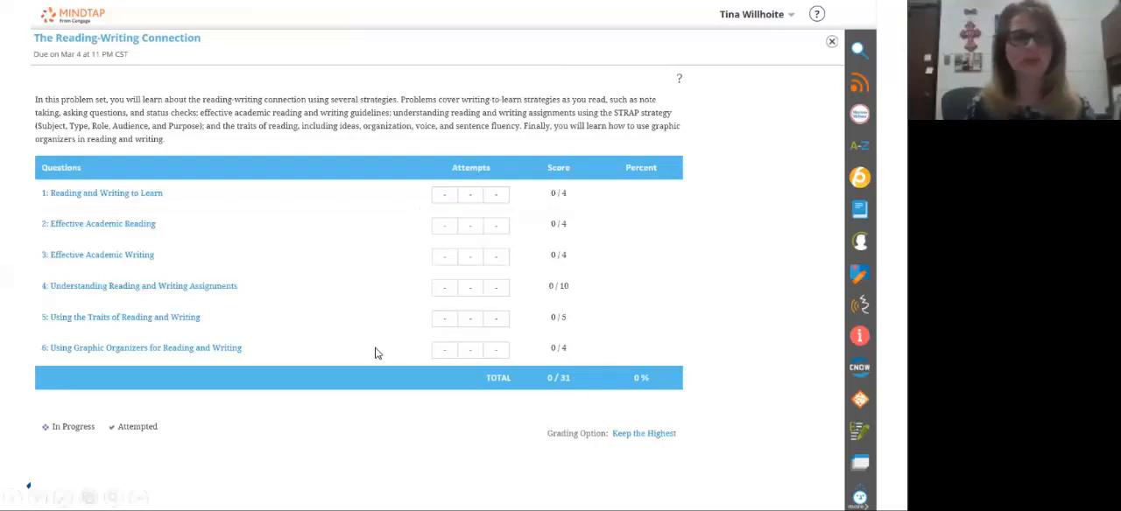
mouse_move(571, 389)
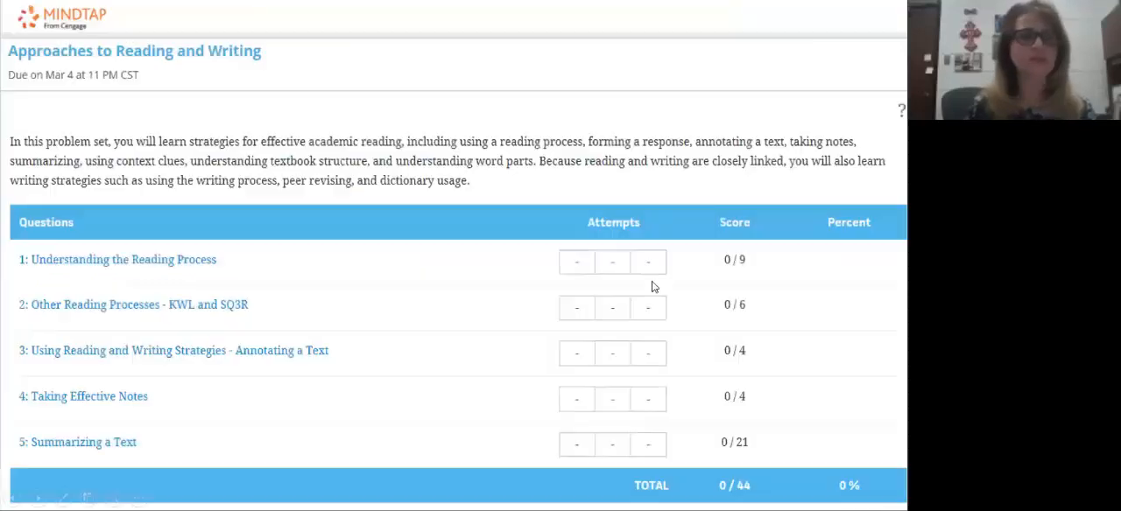
mouse_move(392, 497)
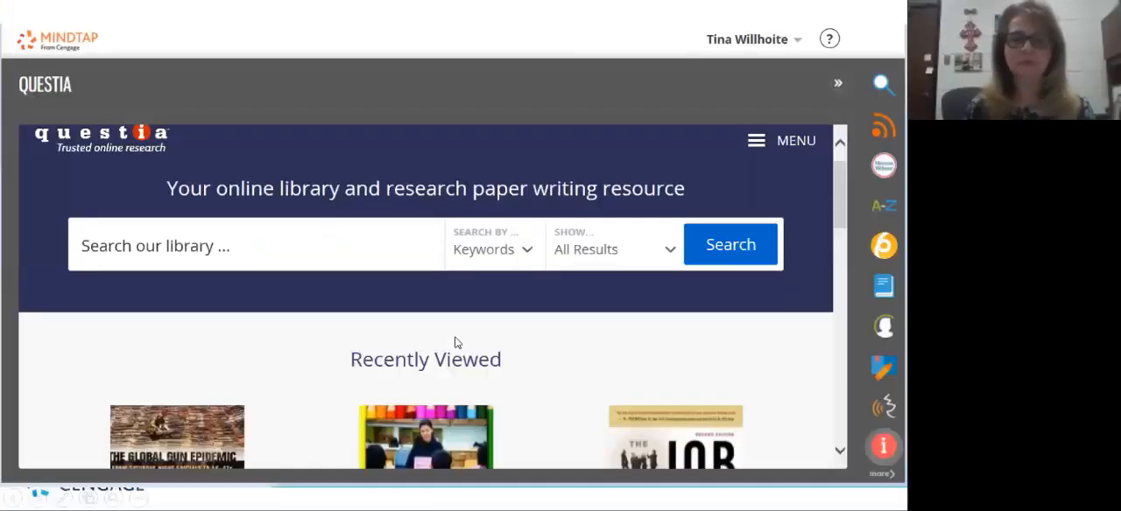
mouse_move(319, 455)
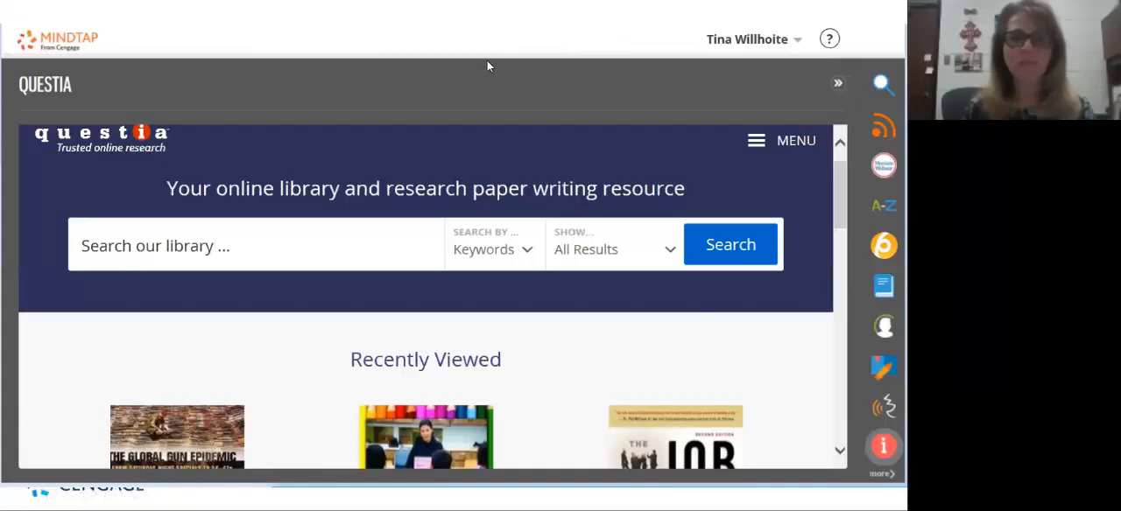
mouse_move(452, 67)
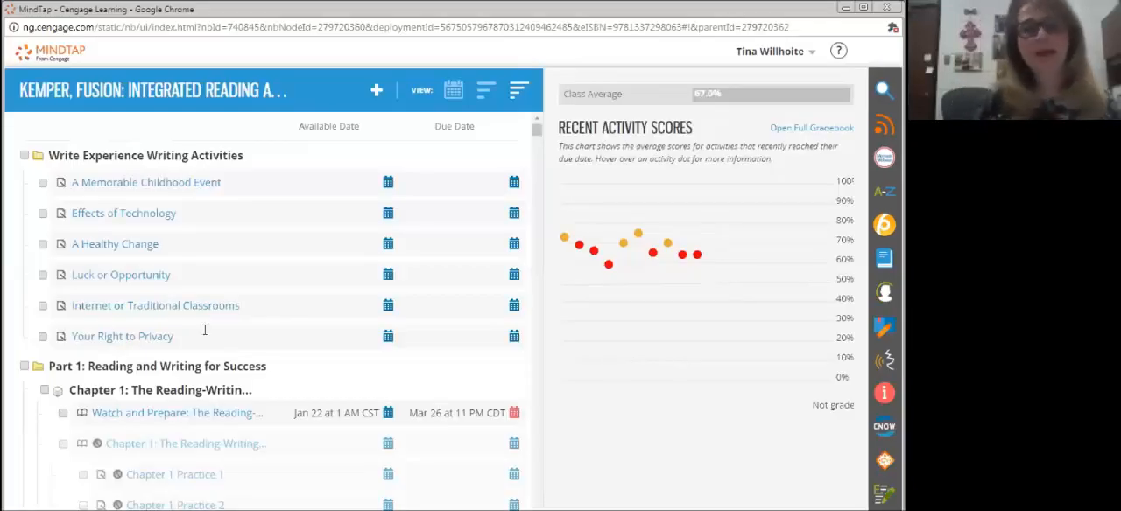
mouse_move(74, 353)
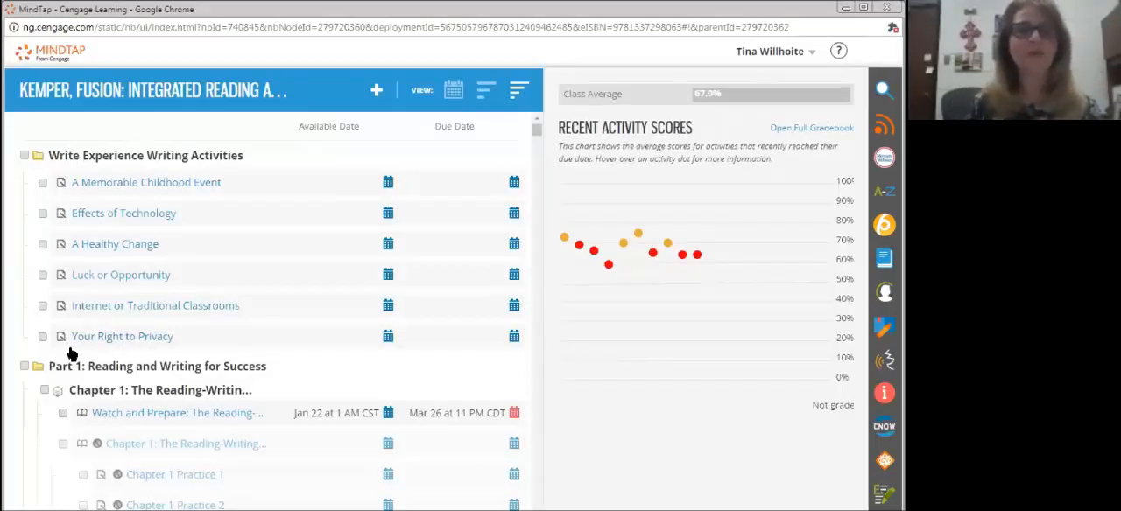
mouse_move(73, 355)
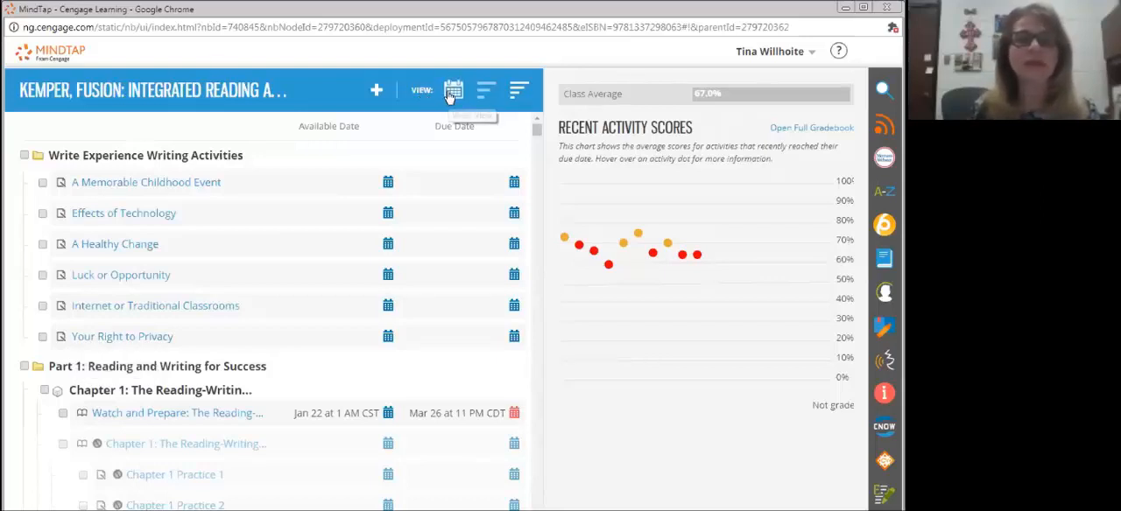
Switch to the week-by-week timeline and open Week 11's Reading and Writing Expository Texts problem set
click(452, 89)
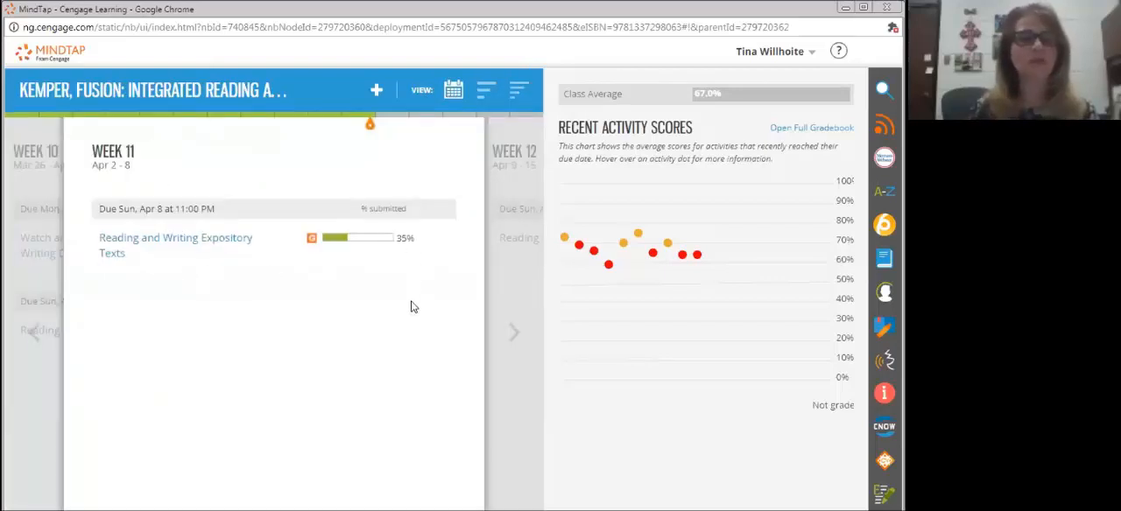
mouse_move(159, 245)
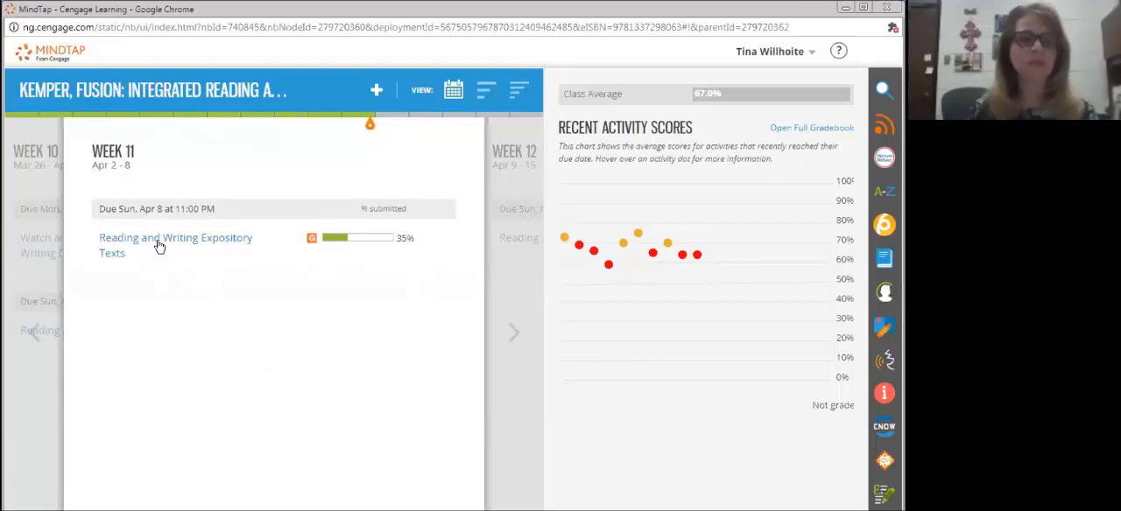
click(175, 245)
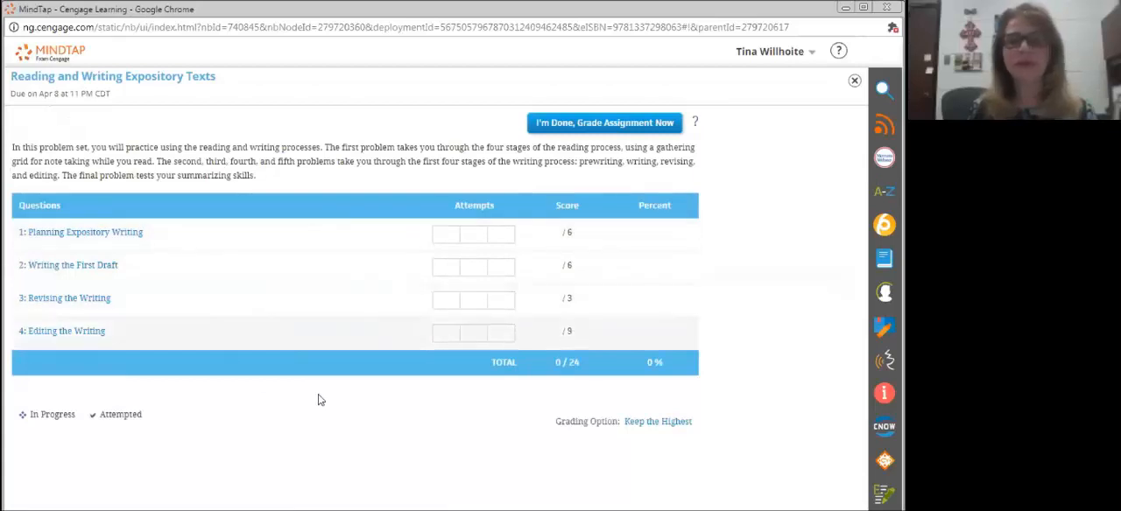
mouse_move(550, 394)
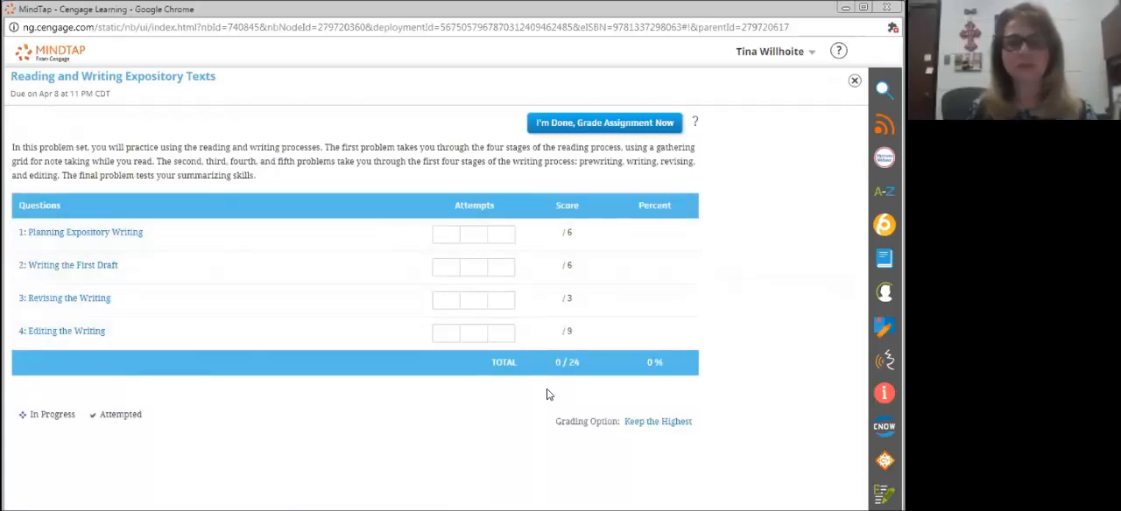
mouse_move(733, 261)
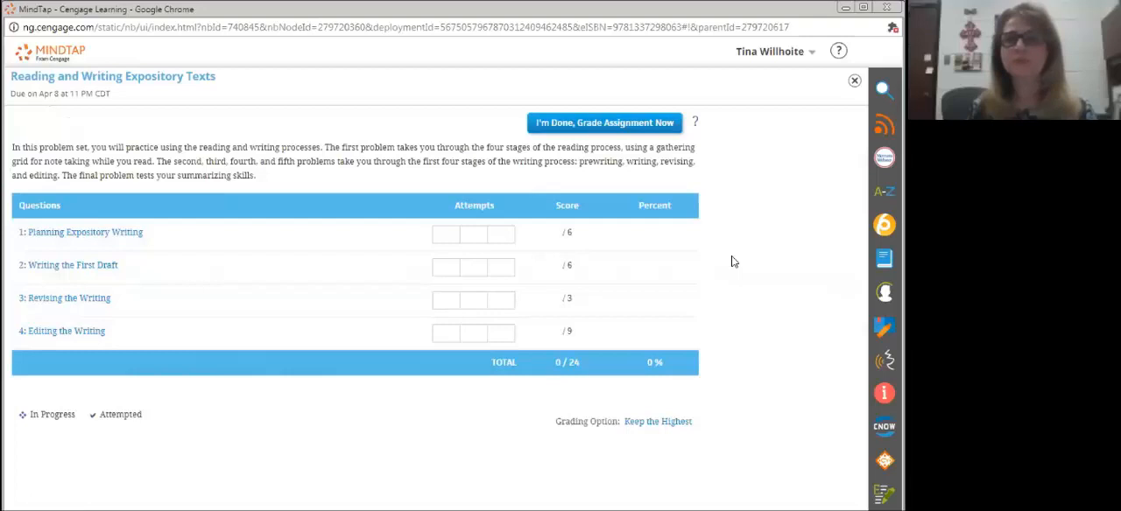
click(854, 80)
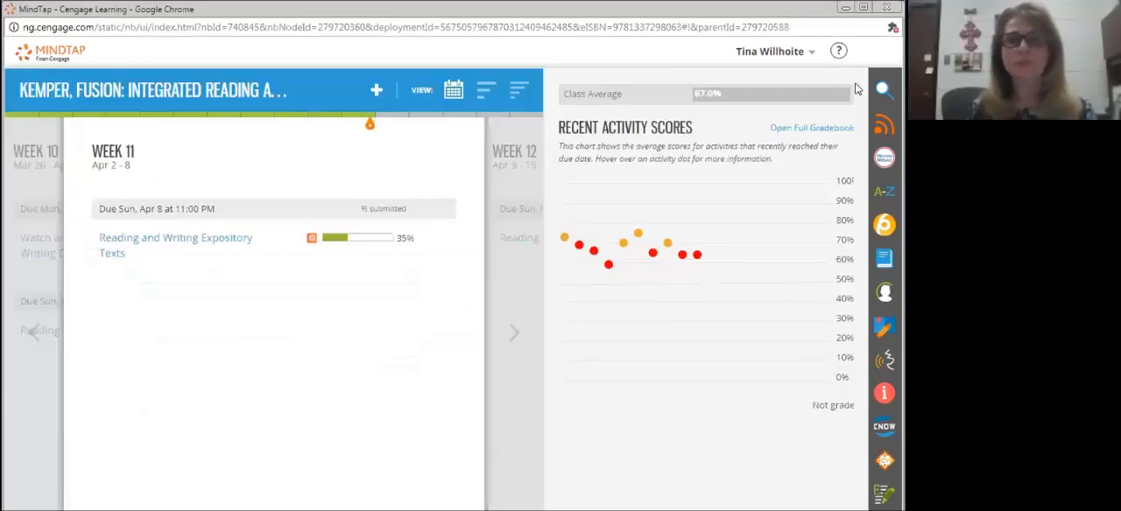
mouse_move(606, 264)
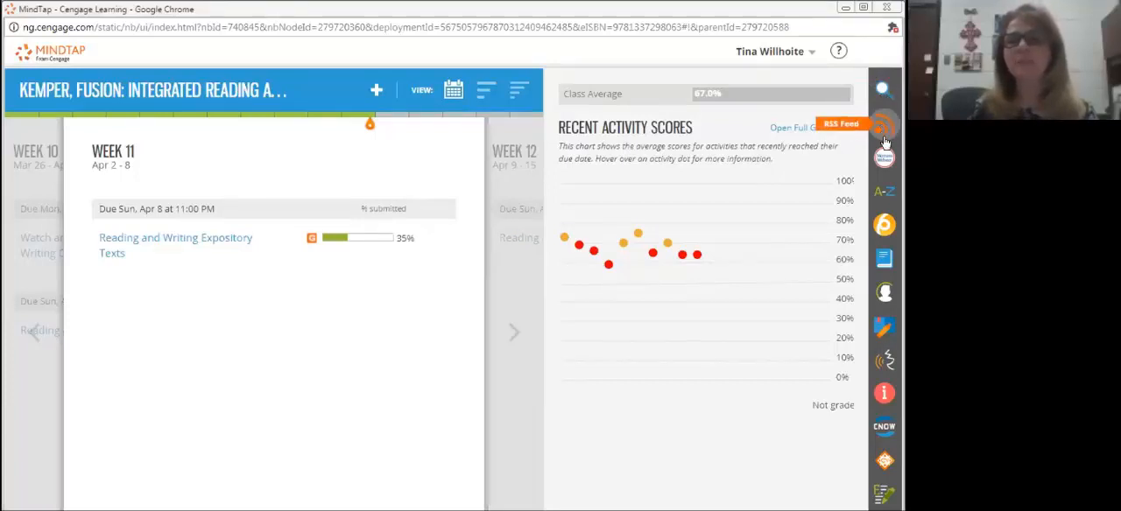
mouse_move(883, 158)
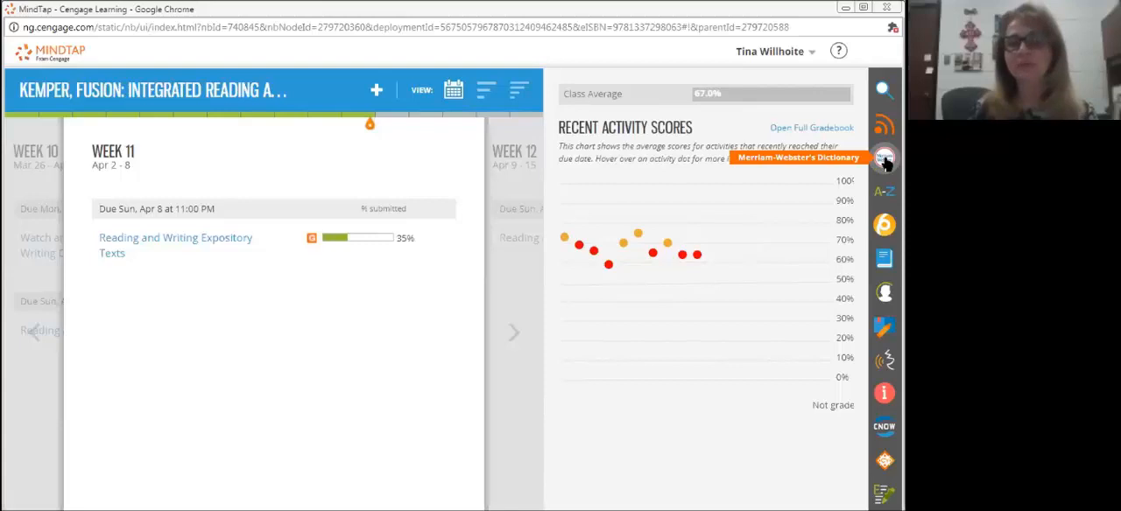
mouse_move(885, 224)
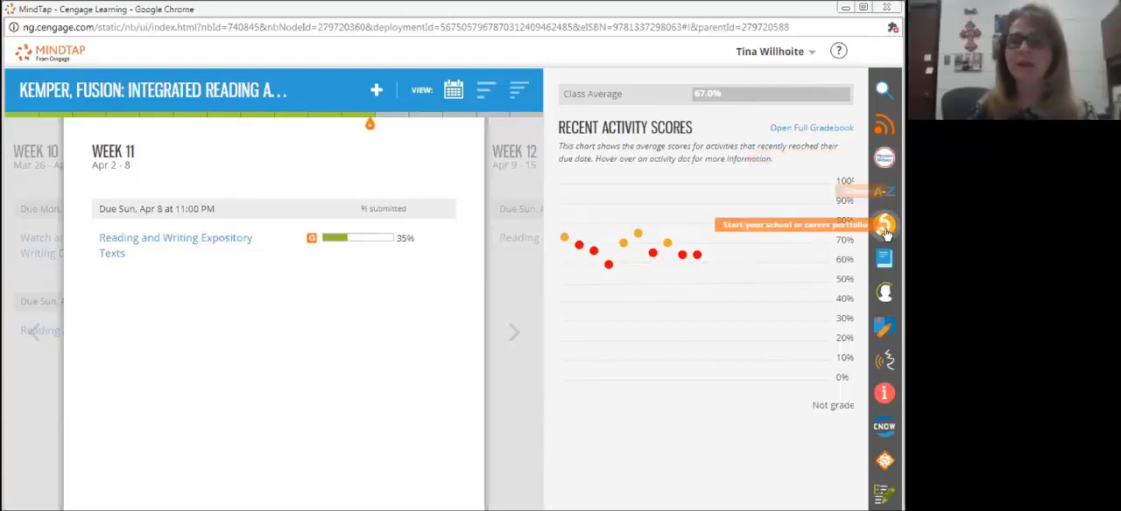
mouse_move(883, 259)
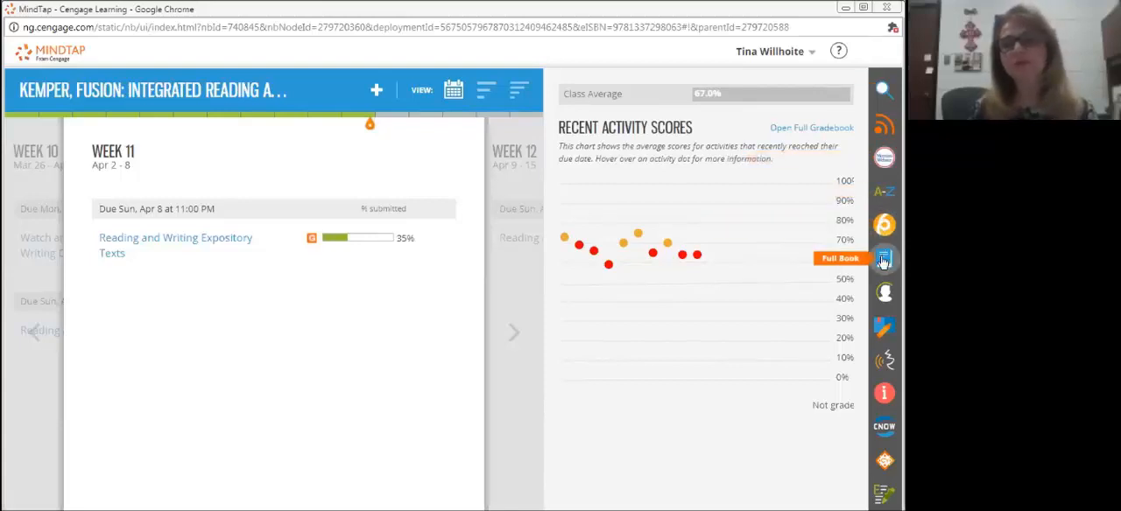
mouse_move(884, 266)
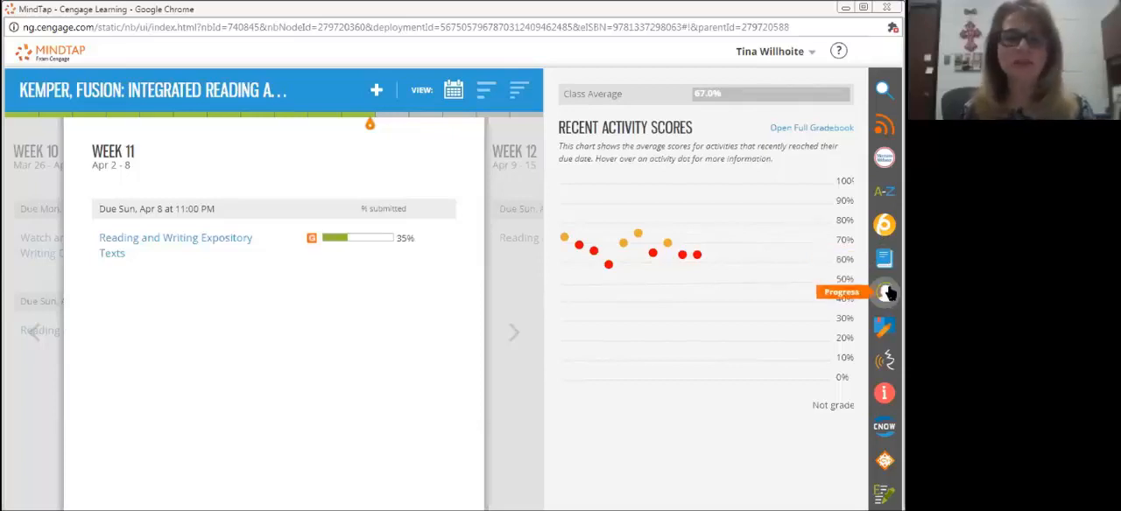
click(883, 292)
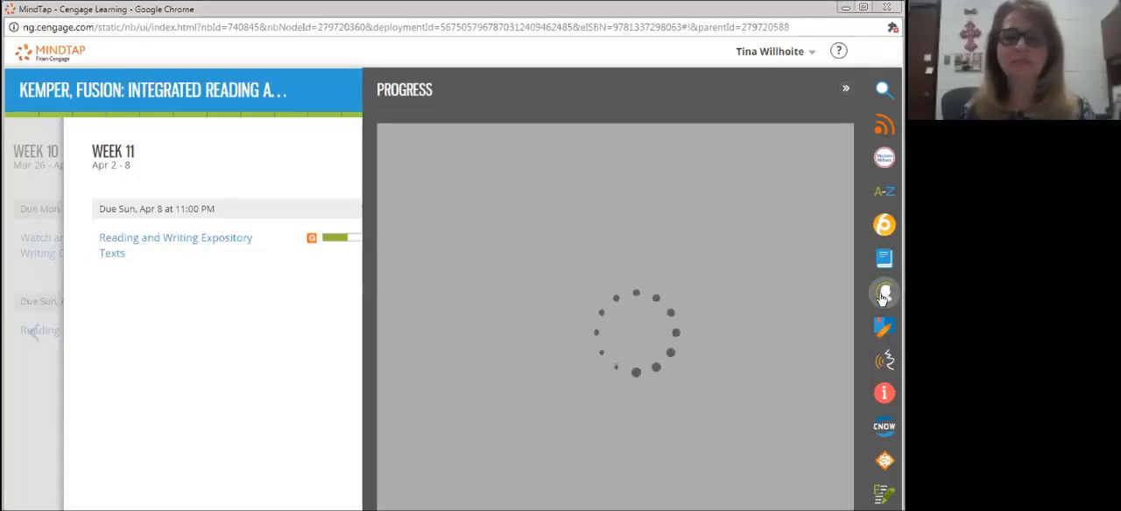
click(883, 295)
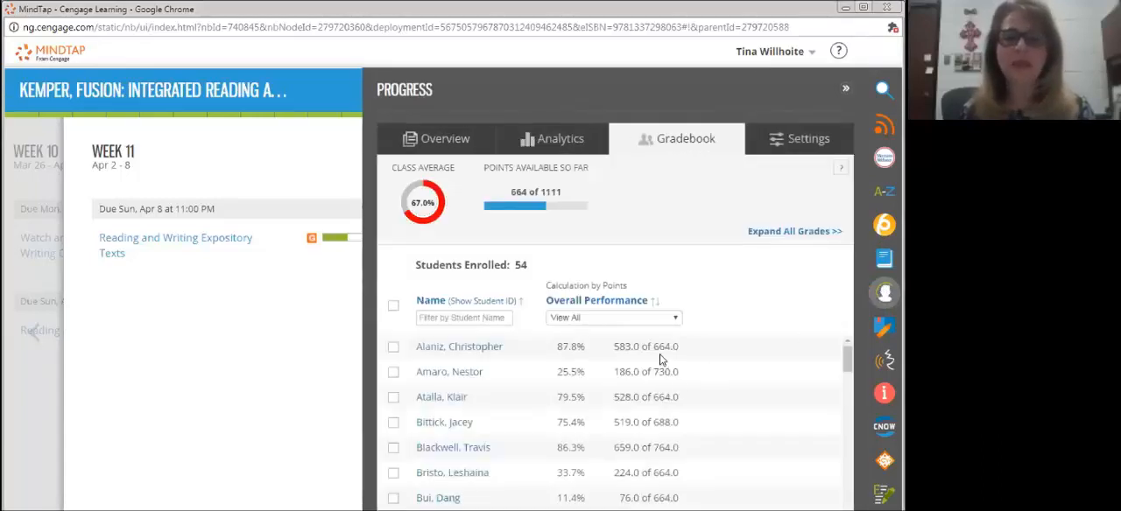
scroll(down, 3)
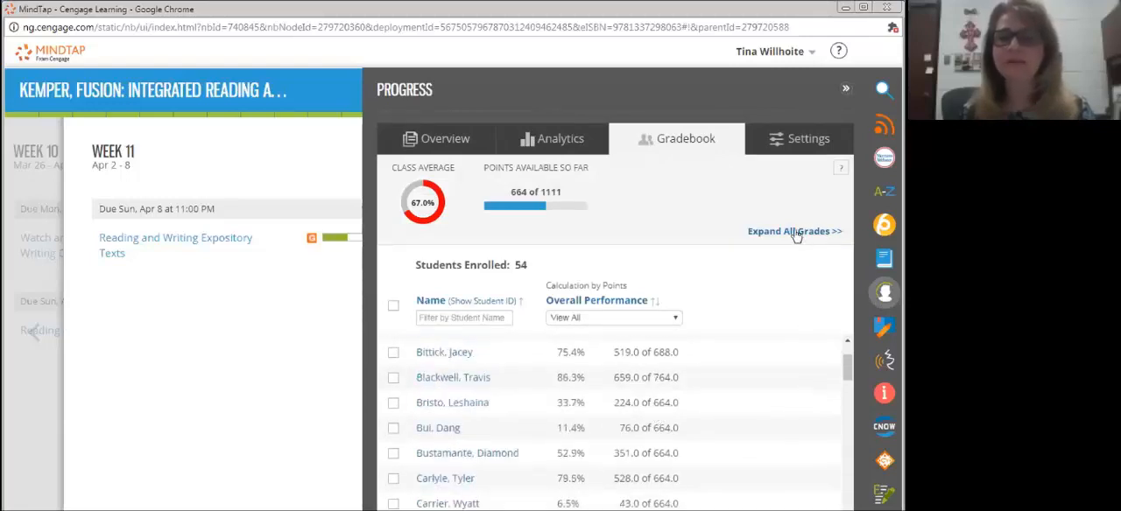
click(795, 231)
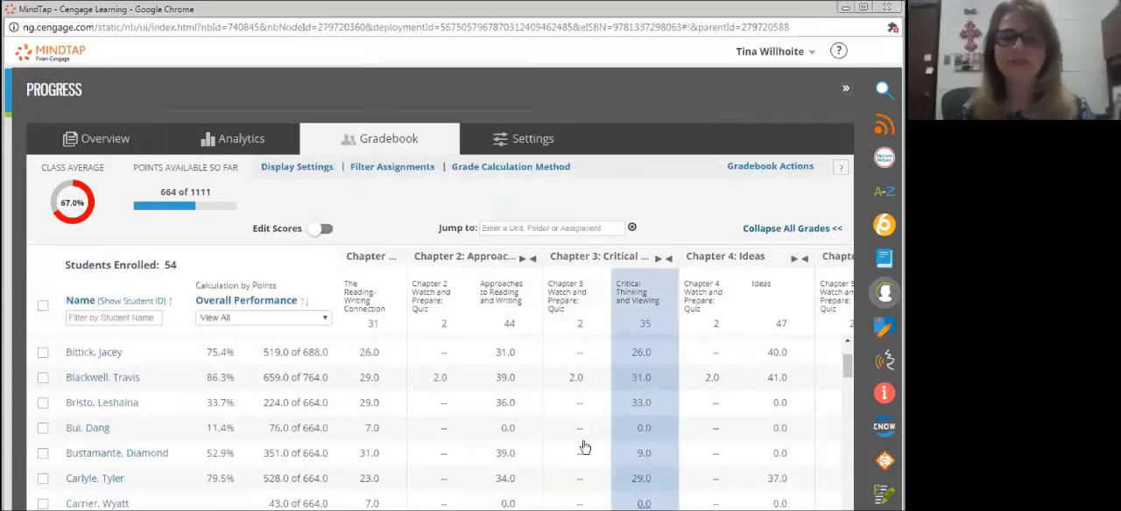
mouse_move(641, 476)
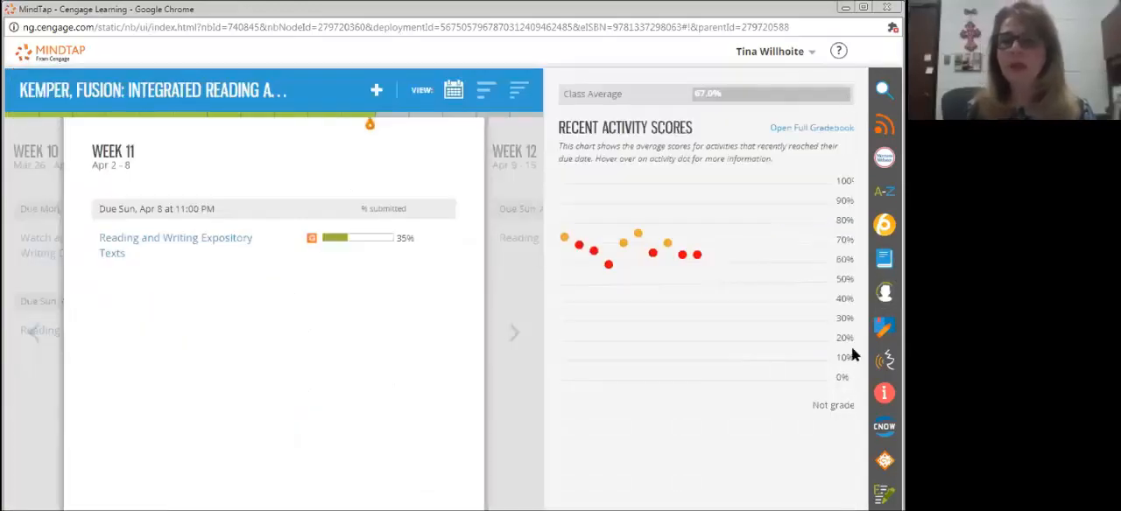
mouse_move(886, 360)
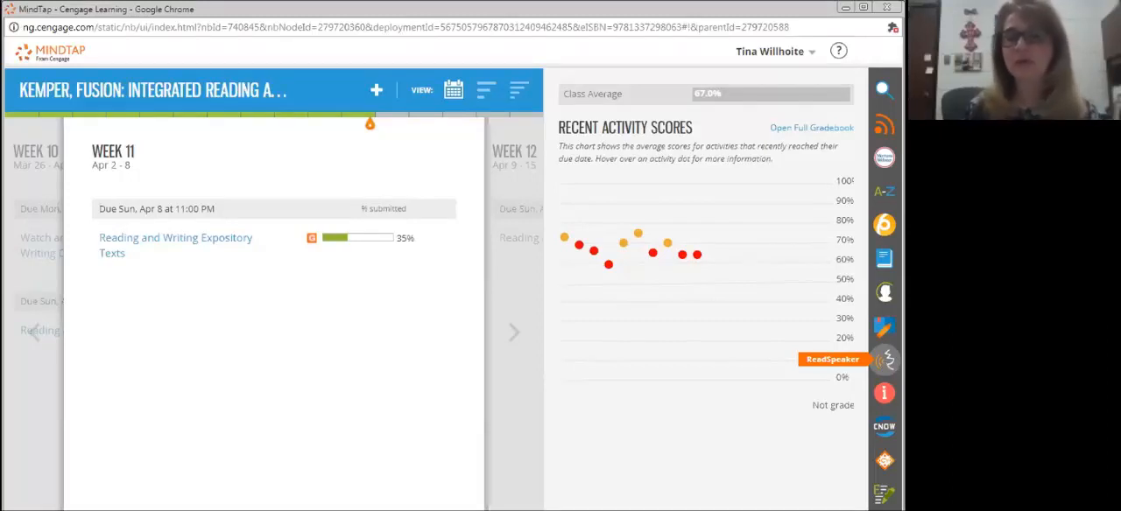
mouse_move(884, 392)
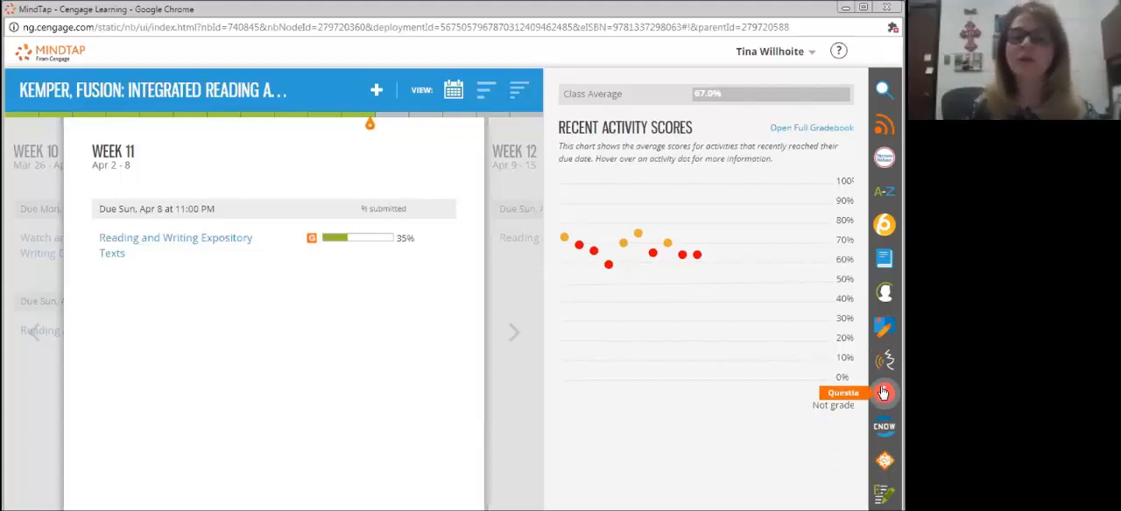
mouse_move(893, 403)
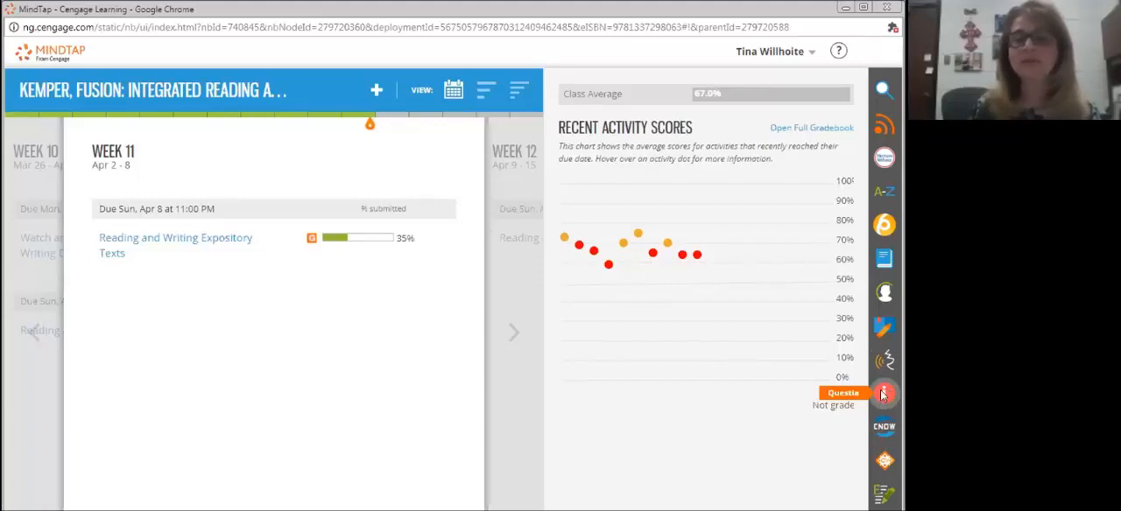
click(883, 393)
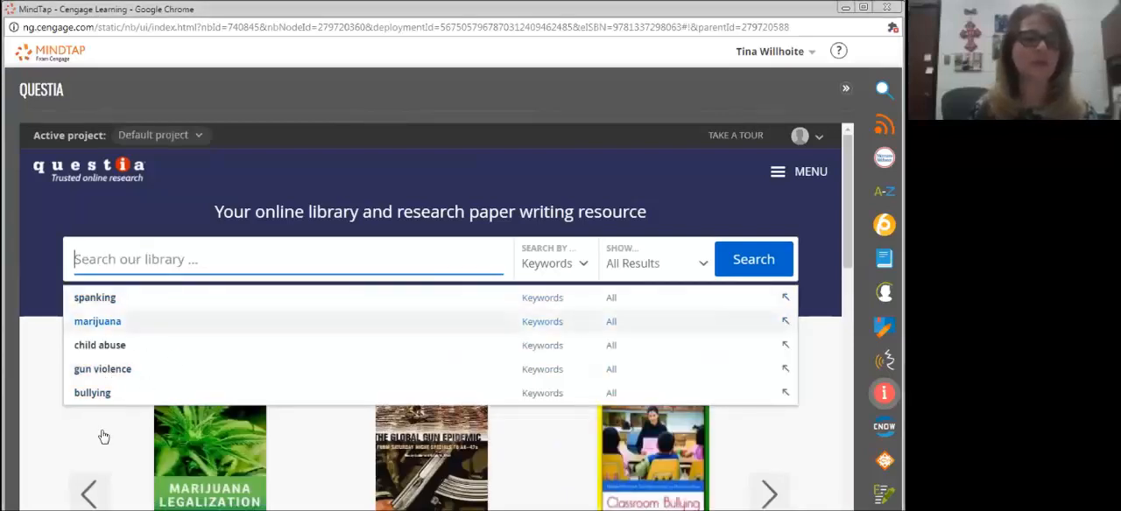
mouse_move(142, 326)
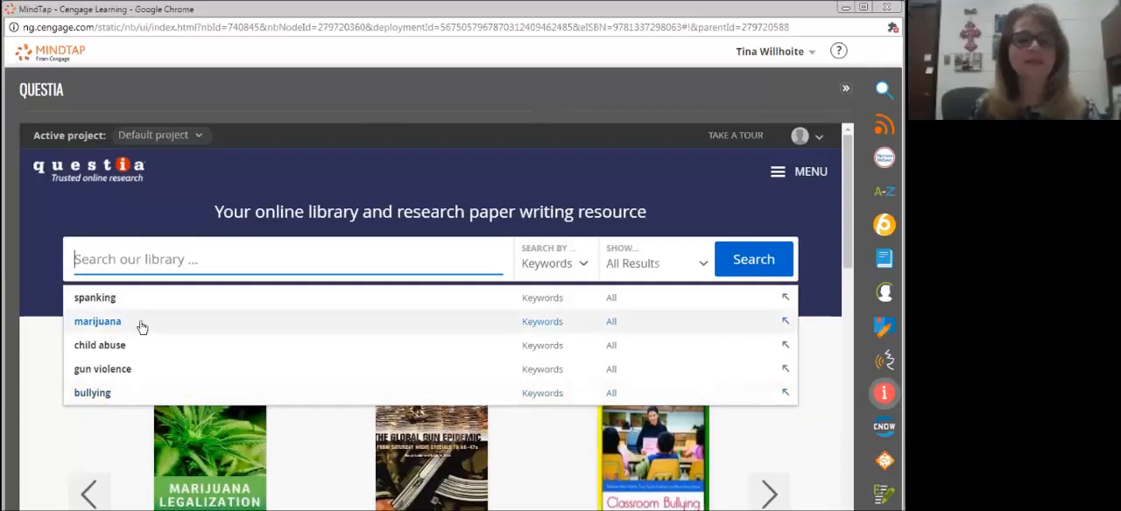
mouse_move(508, 287)
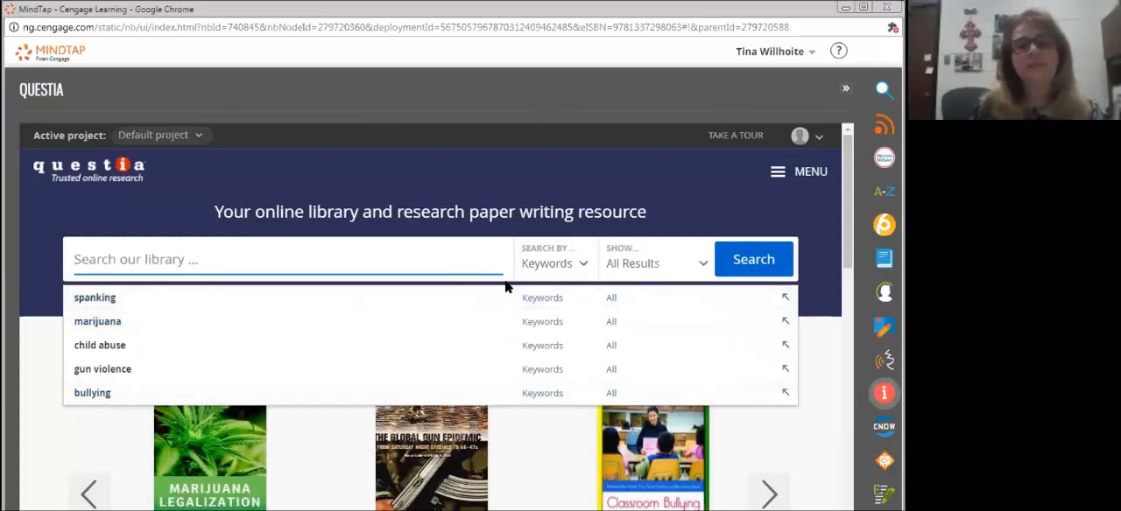
mouse_move(413, 280)
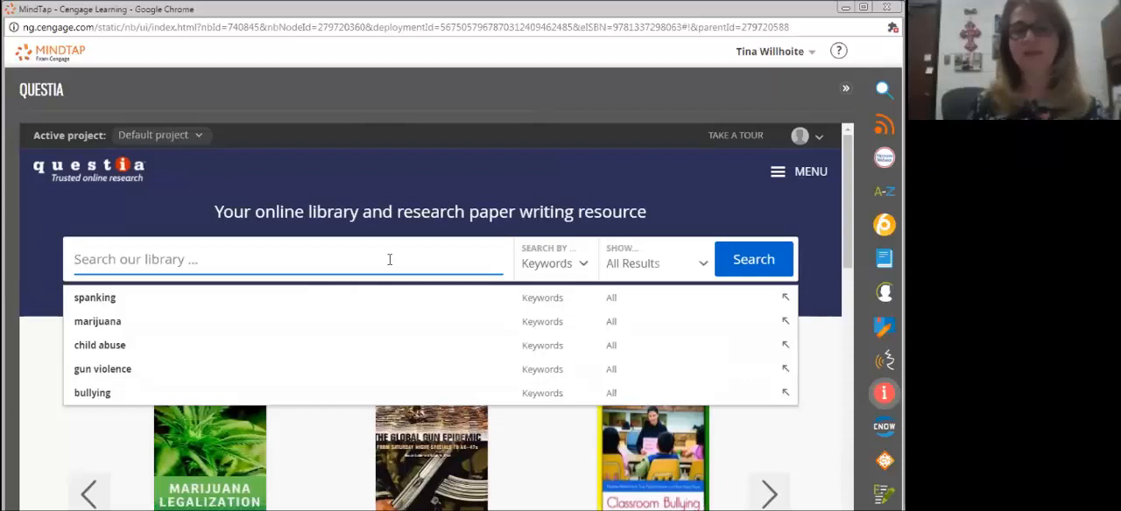
mouse_move(697, 112)
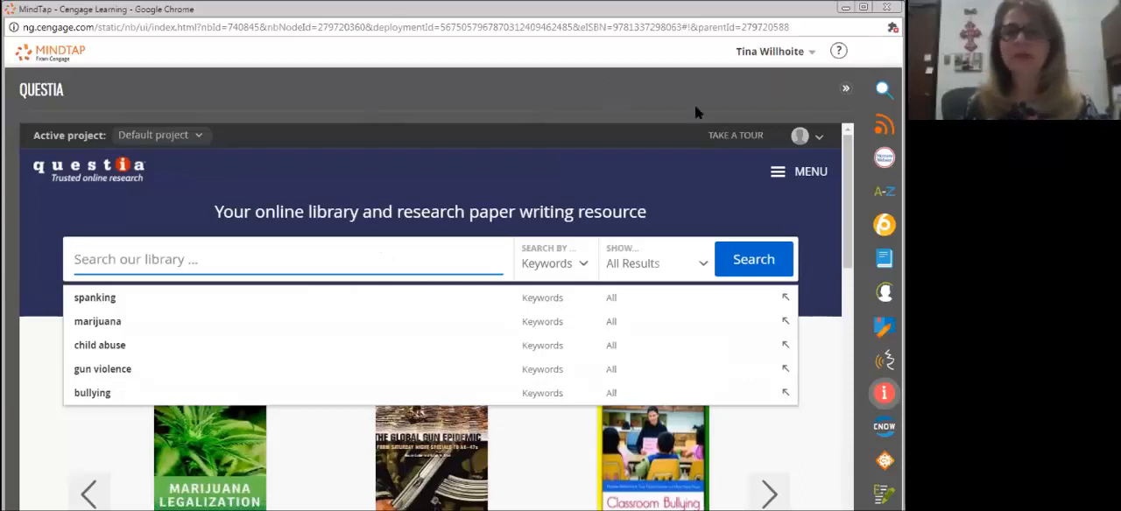
mouse_move(709, 112)
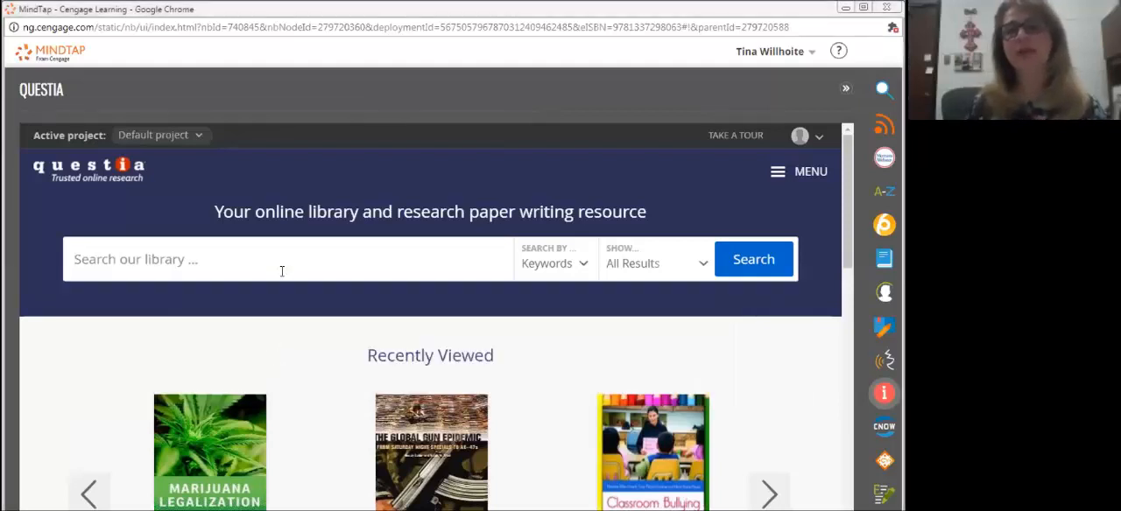
mouse_move(838, 96)
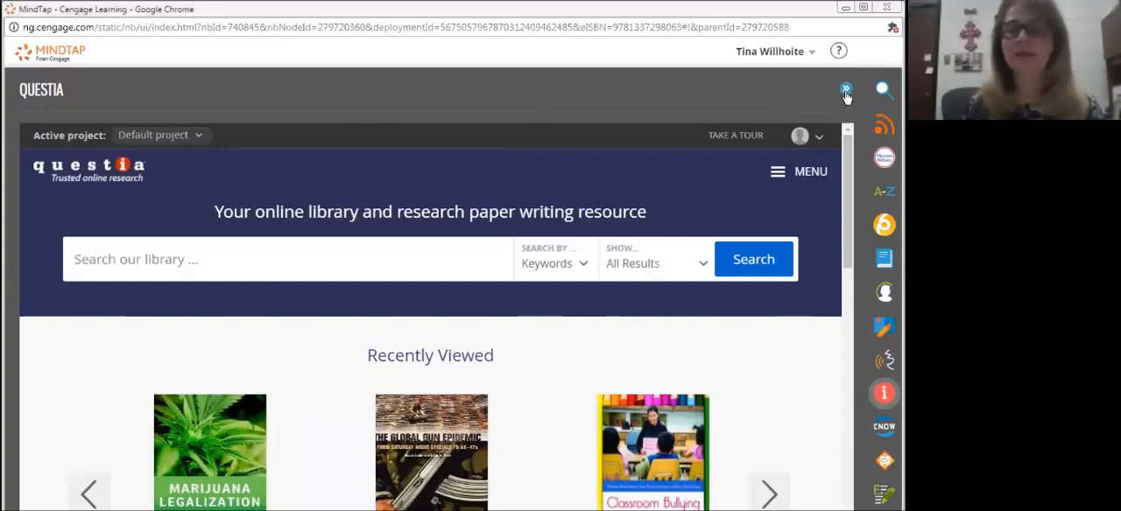
mouse_move(845, 91)
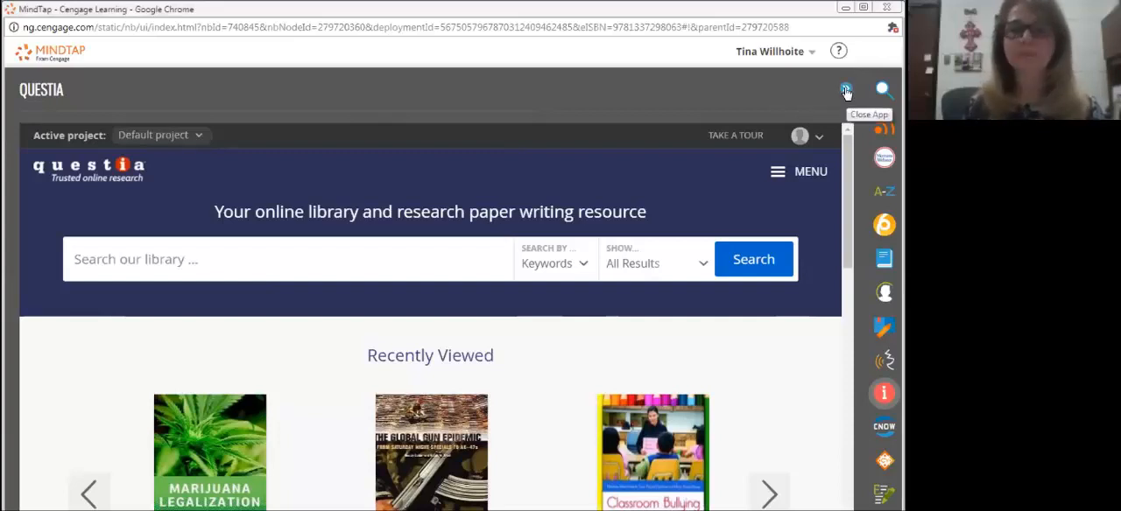
click(844, 91)
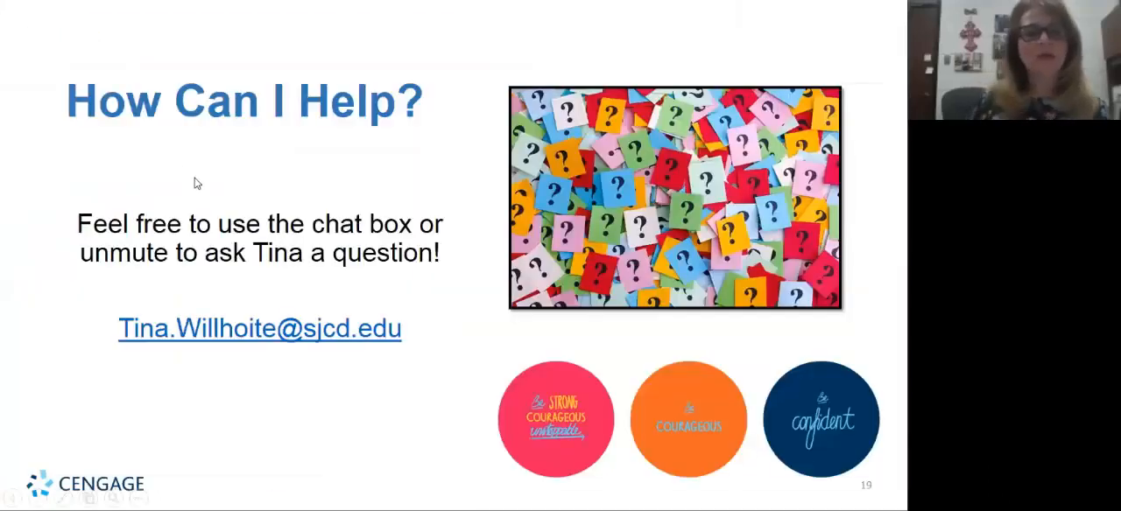
mouse_move(203, 124)
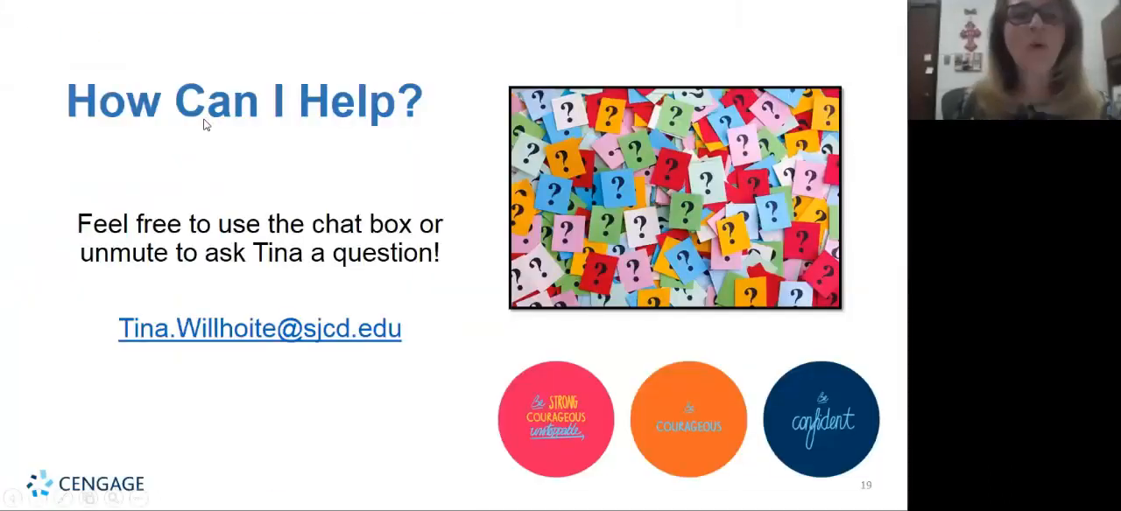